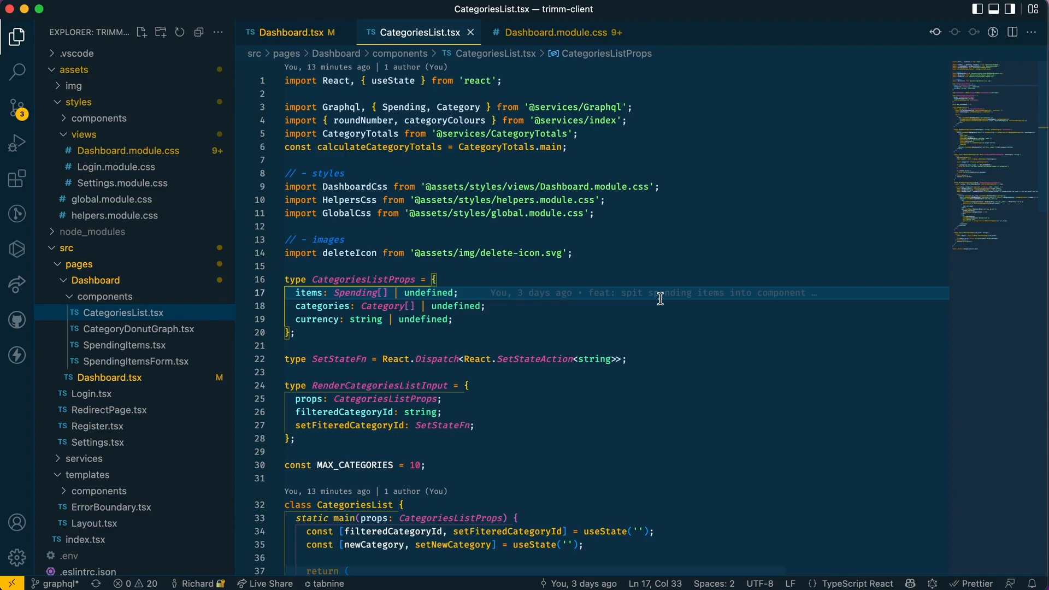
Look over vite.config.ts and Settings.module.css, then come back to CategoriesList.tsx.
left_click(535, 33)
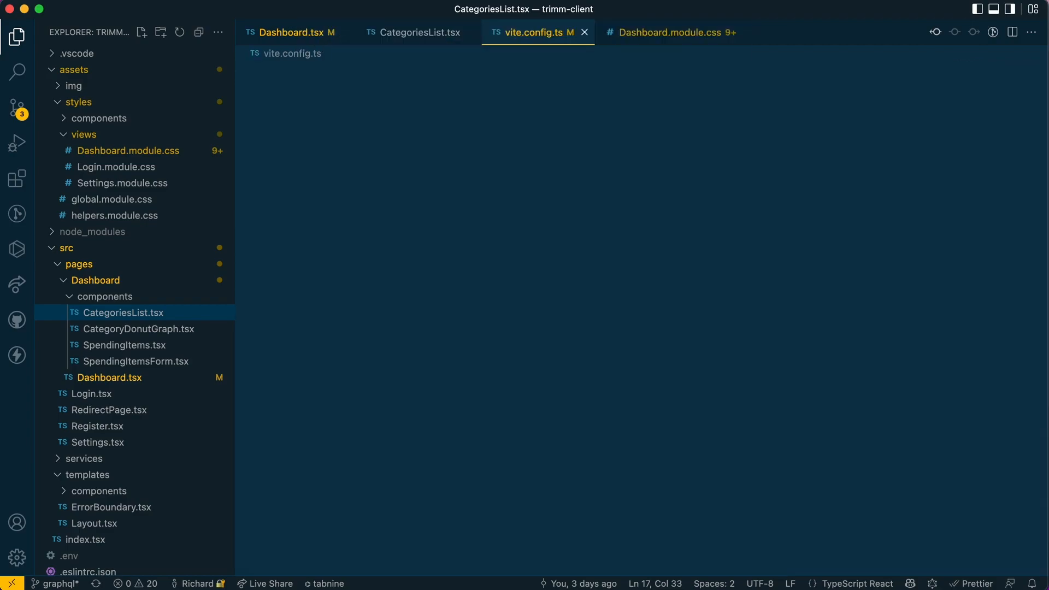
left_click(534, 32)
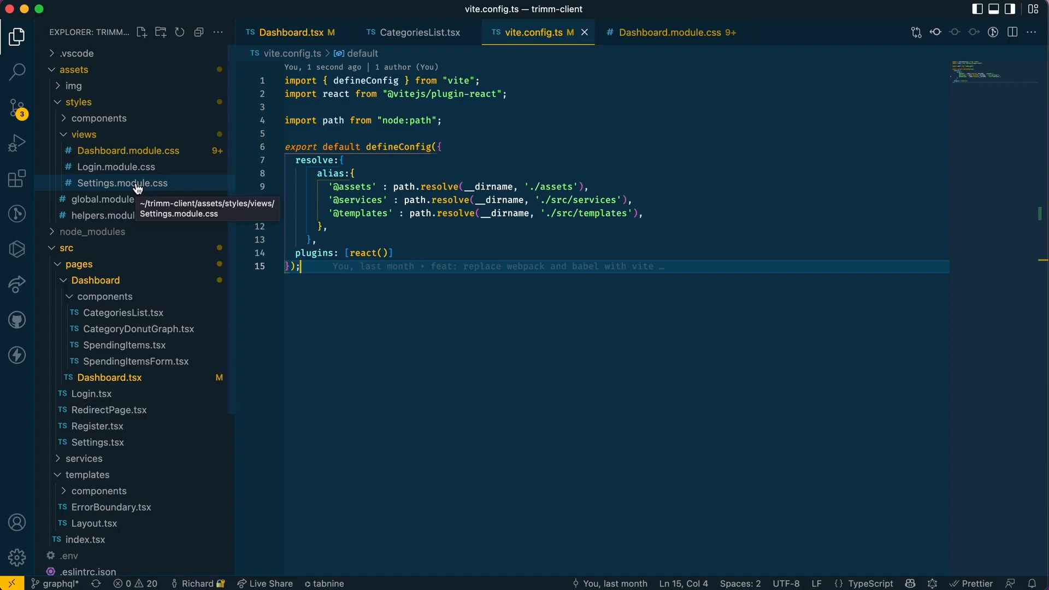
left_click(122, 182)
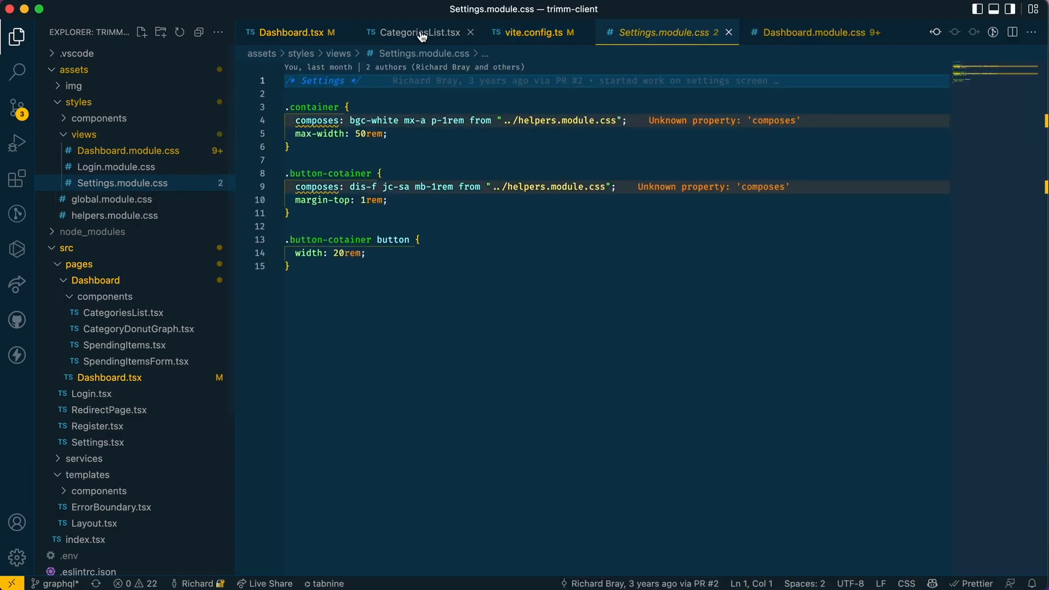
left_click(418, 32)
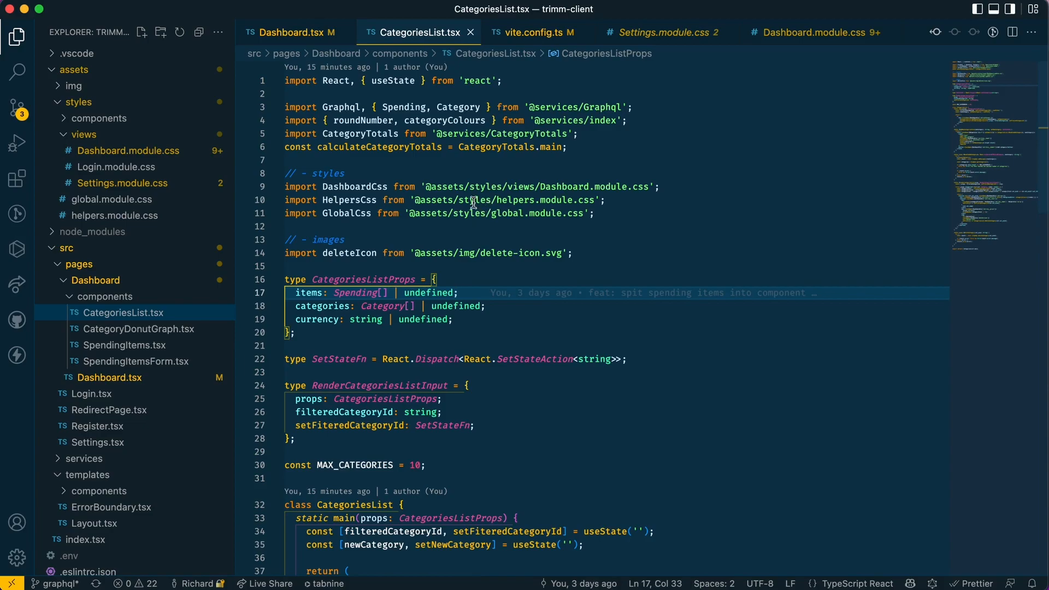
mouse_move(602, 187)
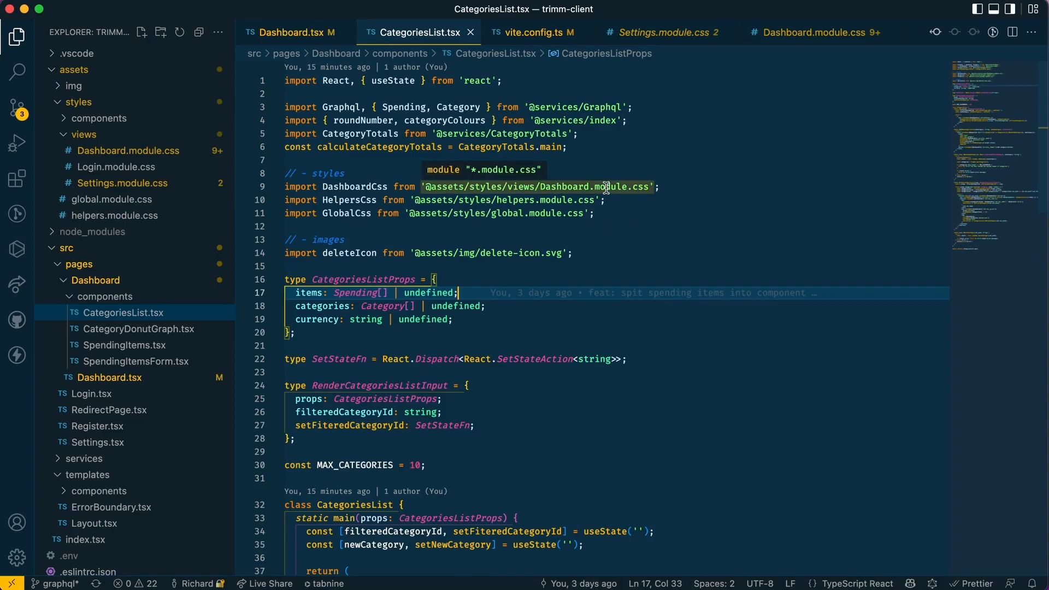
View the imported Dashboard.module.css stylesheet and return to CategoriesList.tsx.
left_click(809, 33)
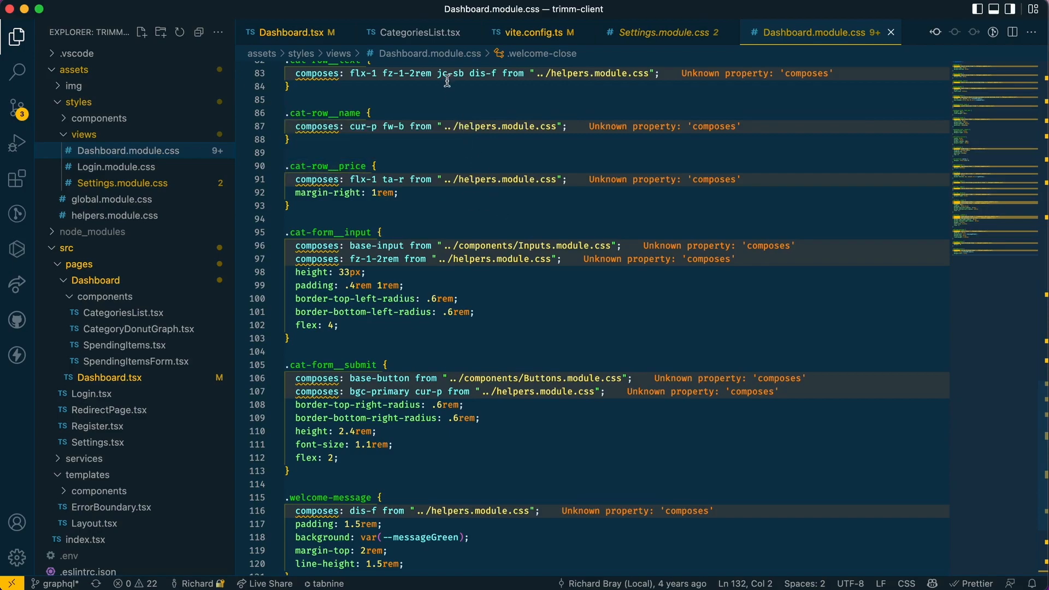
left_click(420, 33)
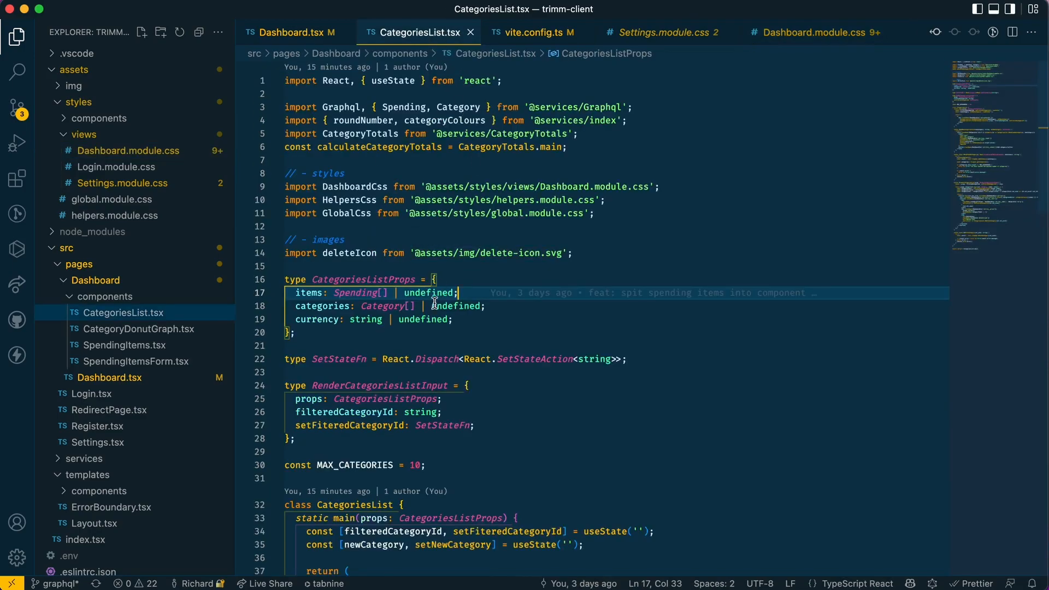
scroll("down", 3)
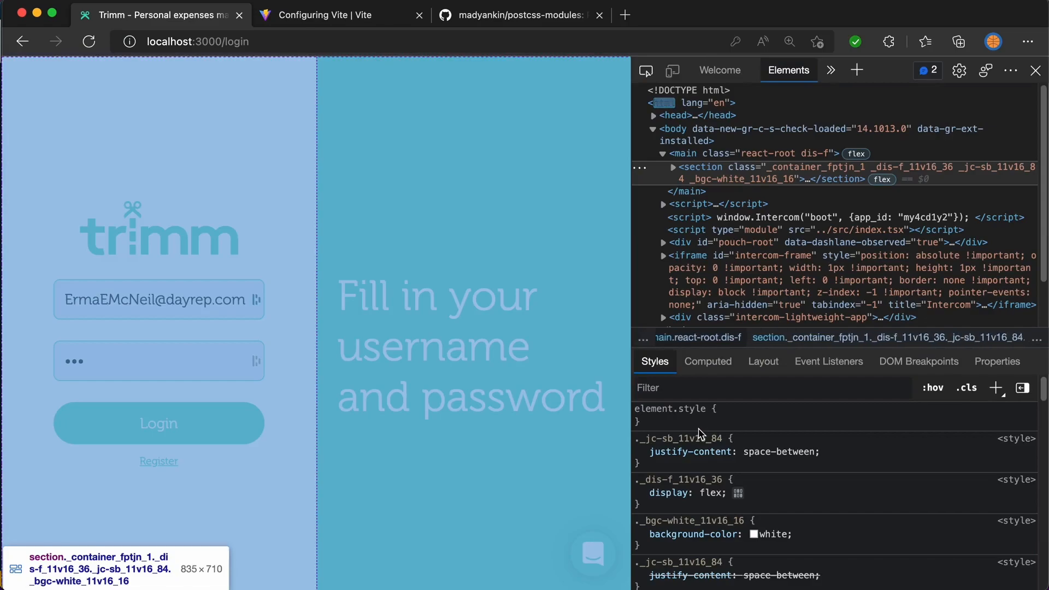
mouse_move(783, 173)
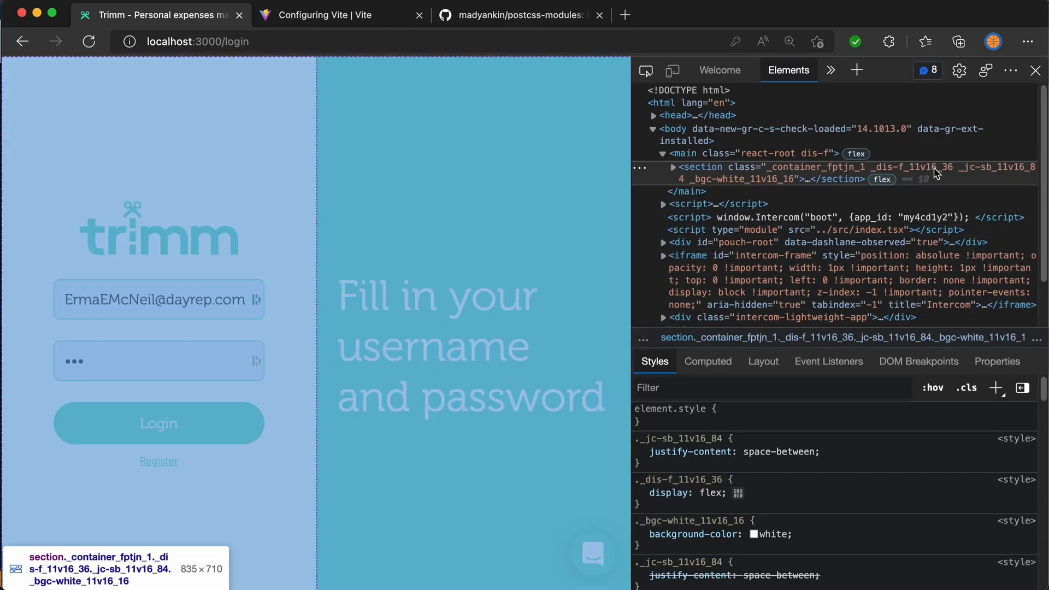
mouse_move(497, 208)
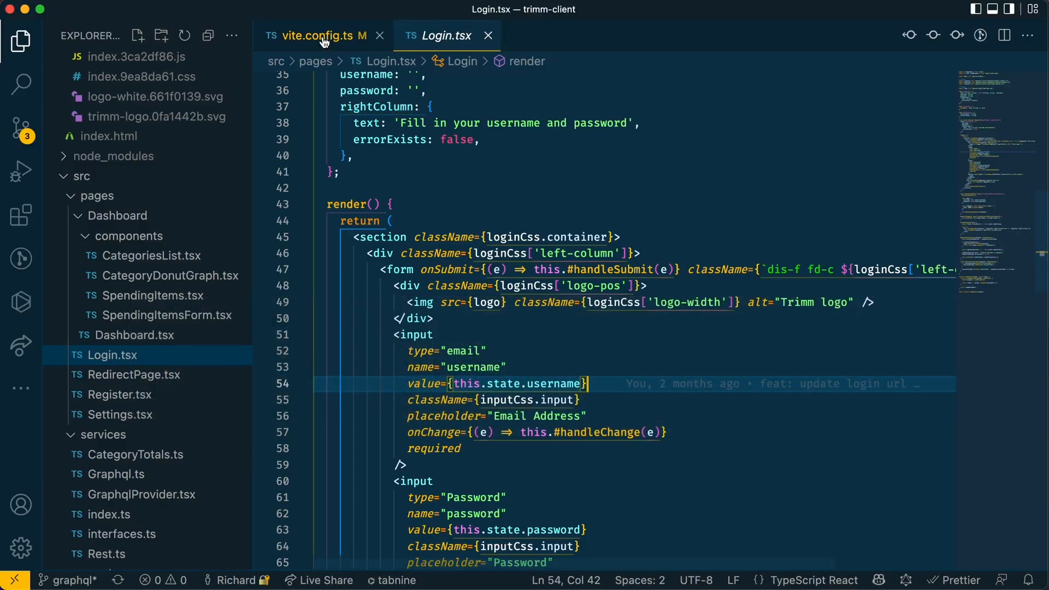
left_click(318, 35)
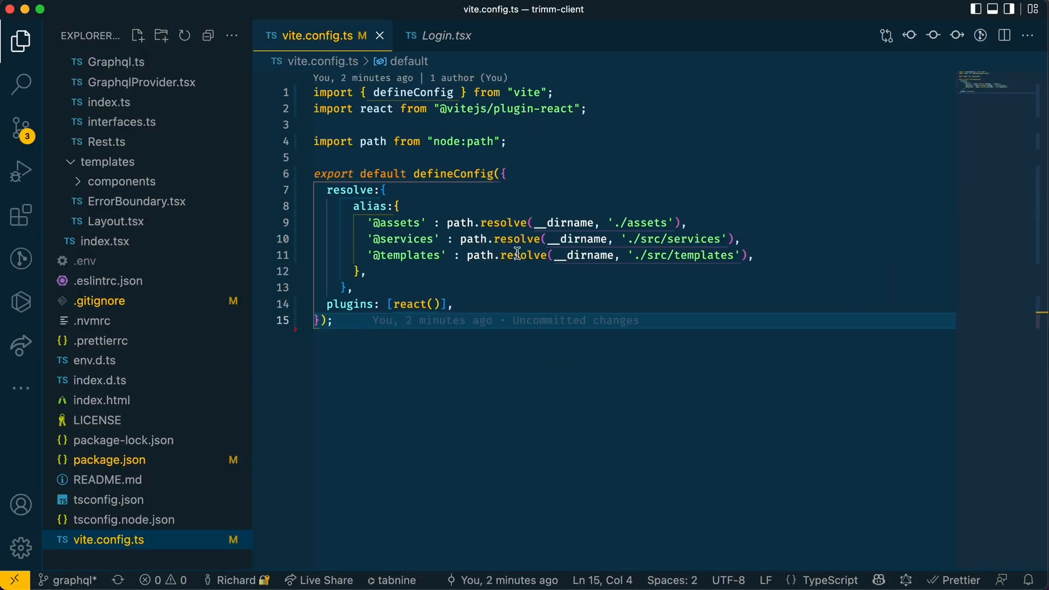
mouse_move(530, 346)
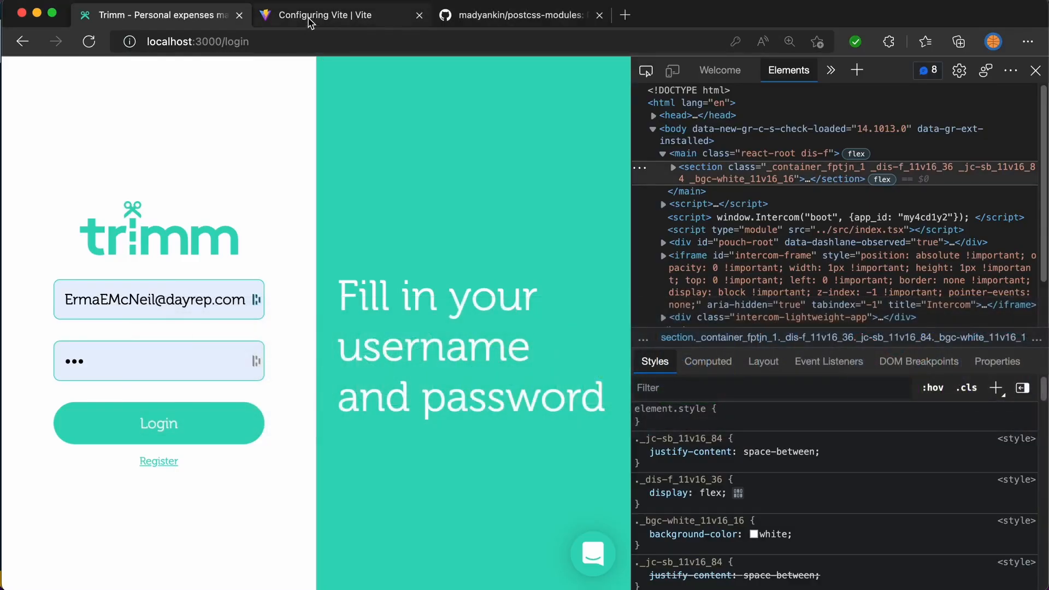
Switch to the Configuring Vite docs showing the css.modules options.
left_click(342, 14)
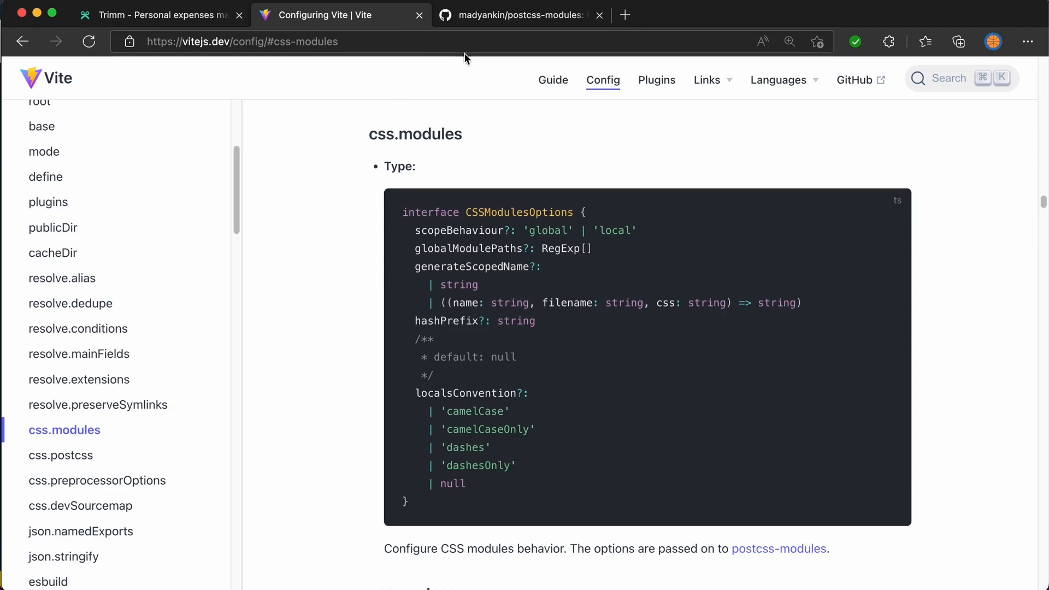
mouse_move(485, 87)
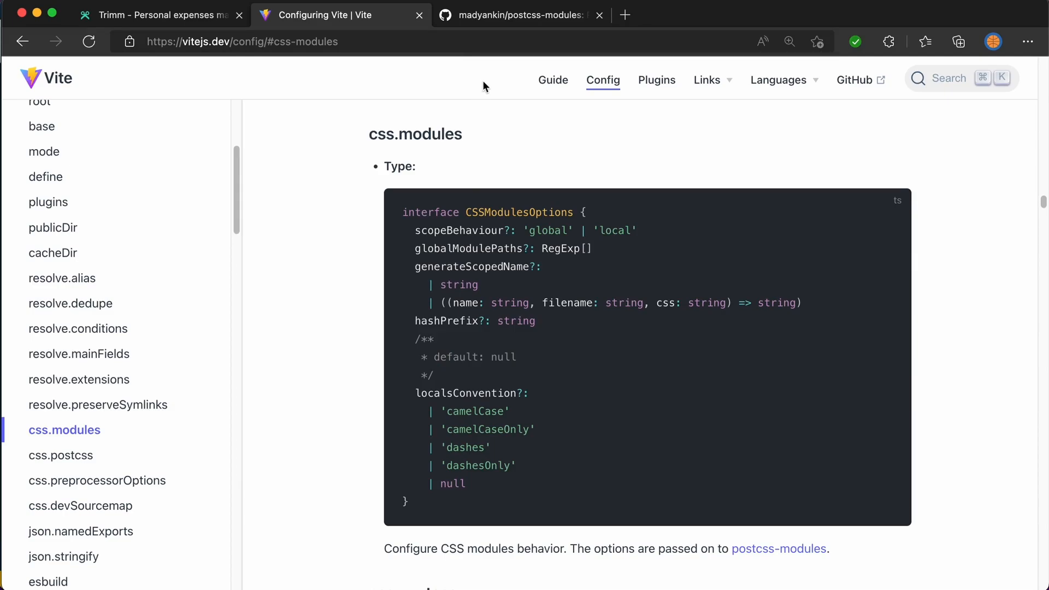
mouse_move(747, 569)
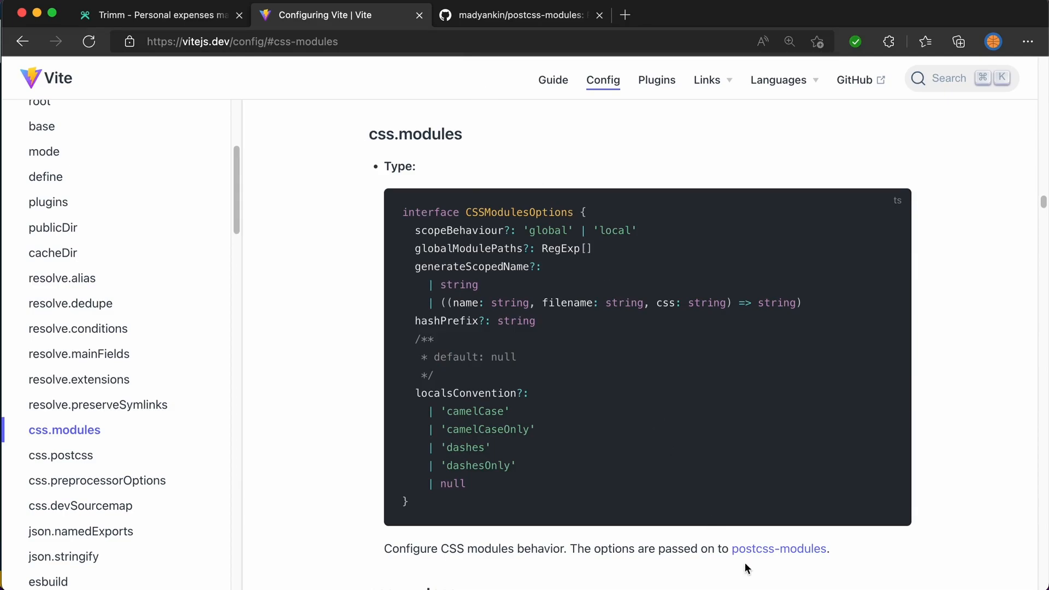
Read the postcss-modules README down to 'Generating scoped names', then return to the Vite docs.
left_click(520, 15)
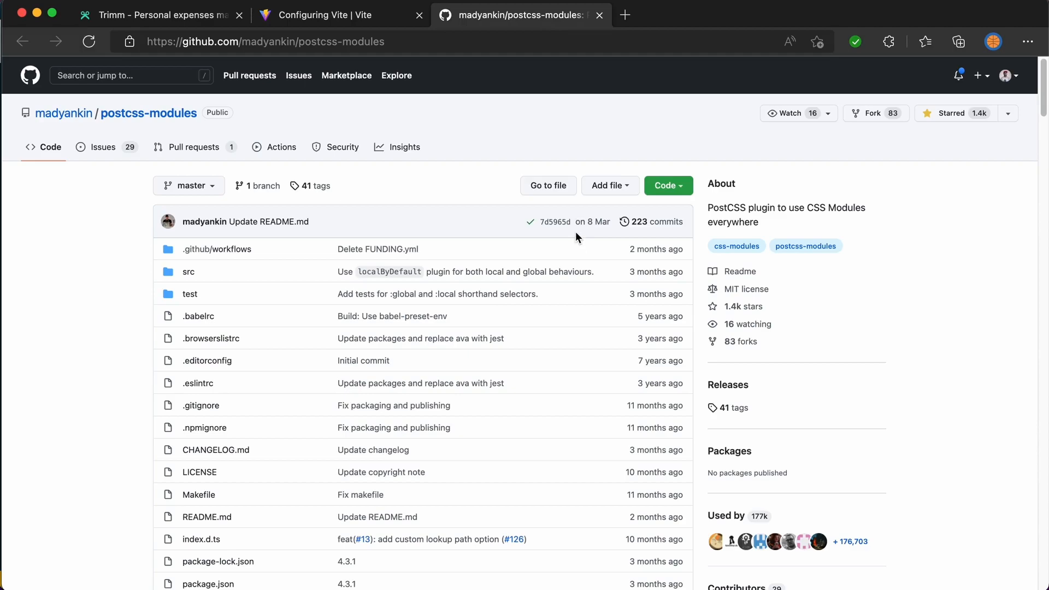
scroll("down", 3)
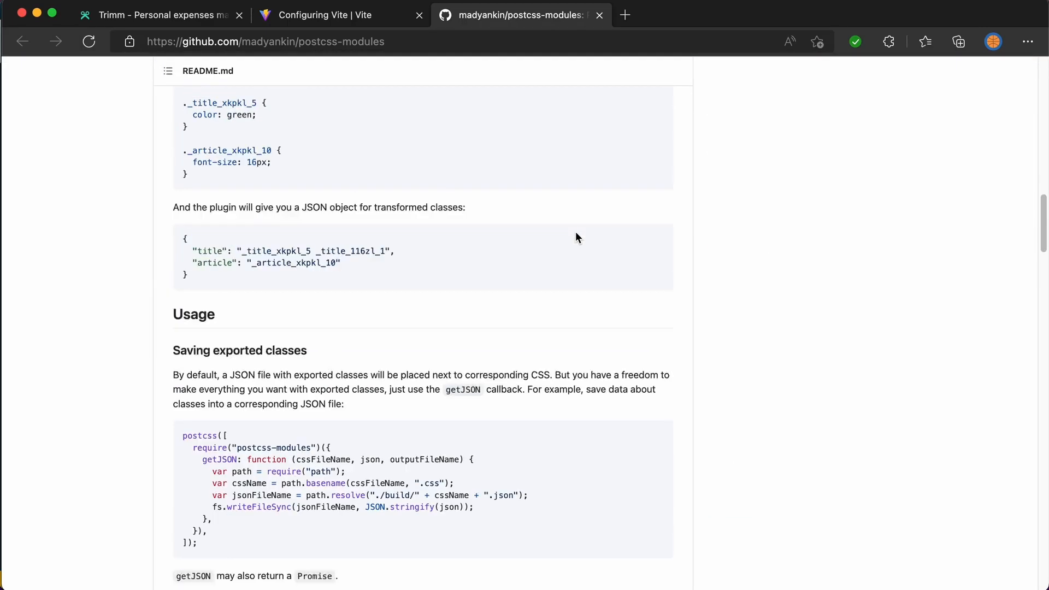
scroll("down", 3)
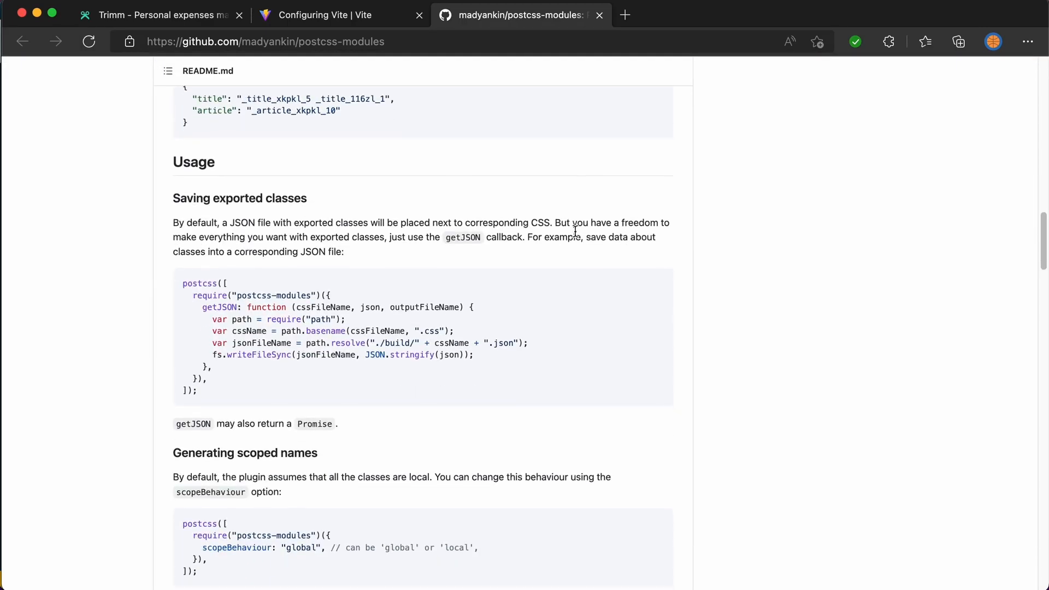
scroll("down", 3)
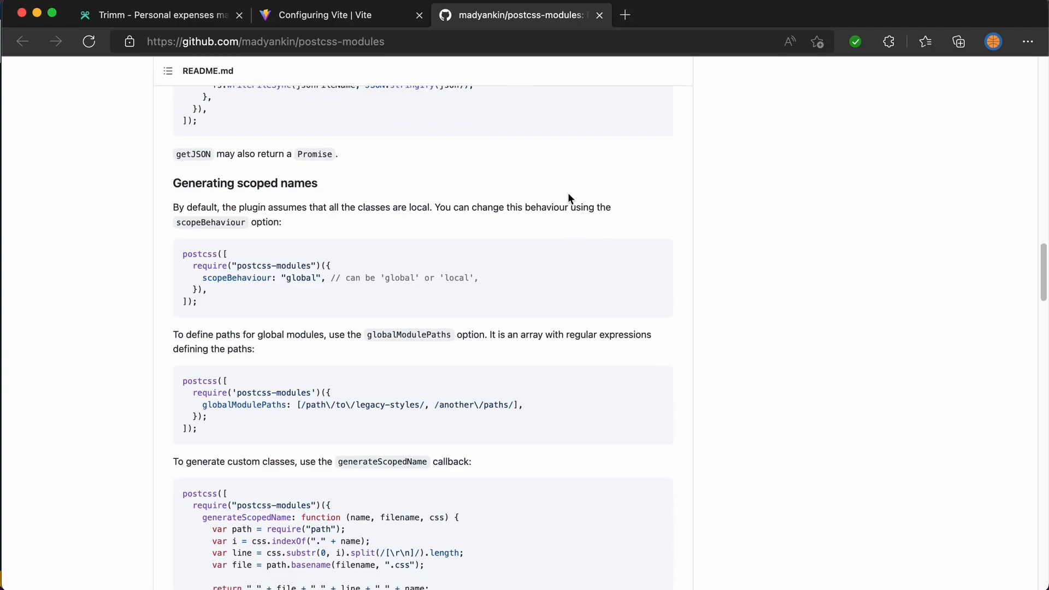
left_click(334, 15)
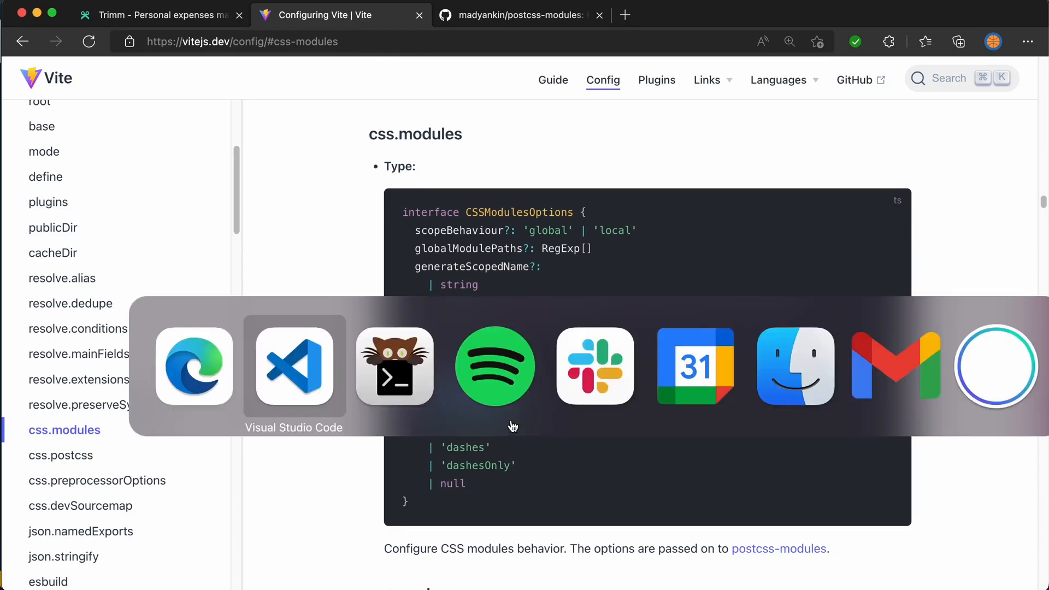
Add css.modules localsConvention "camelCaseOnly" to vite.config.ts.
left_click(294, 366)
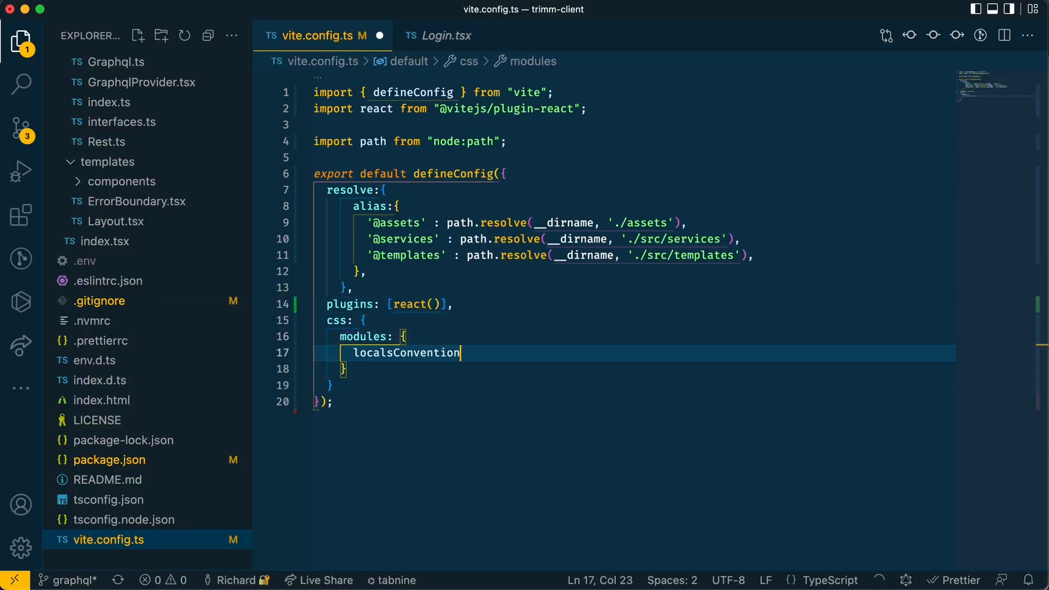
type(": \"camelCaseOnly\"")
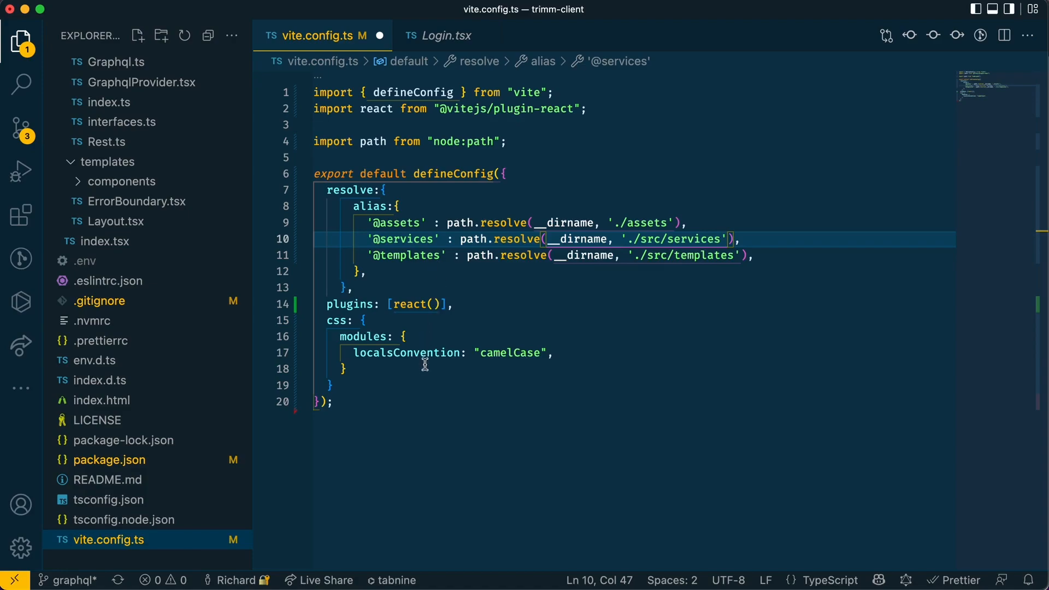
mouse_move(420, 322)
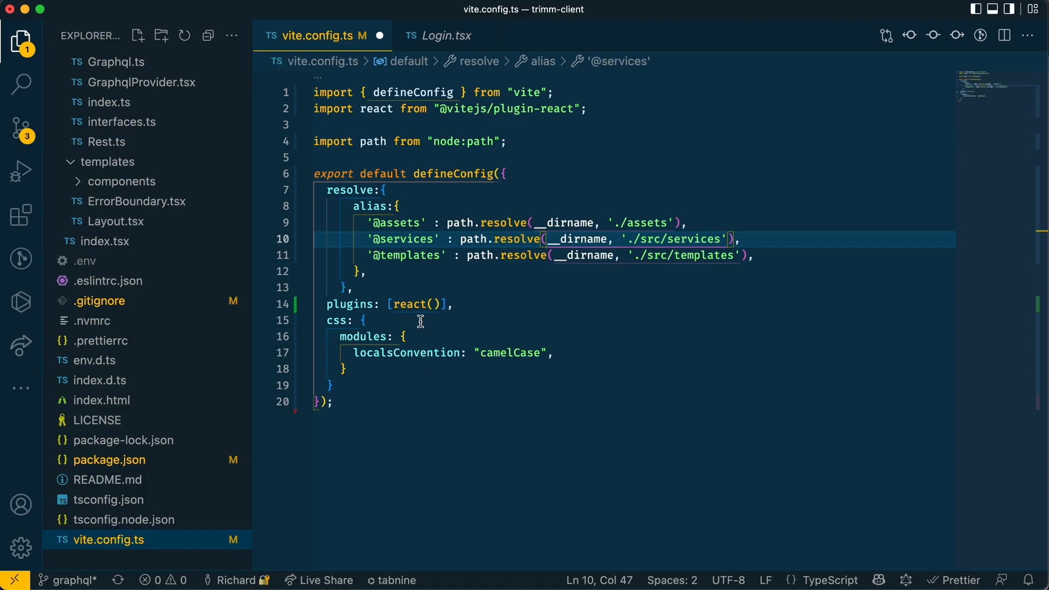
left_click(445, 36)
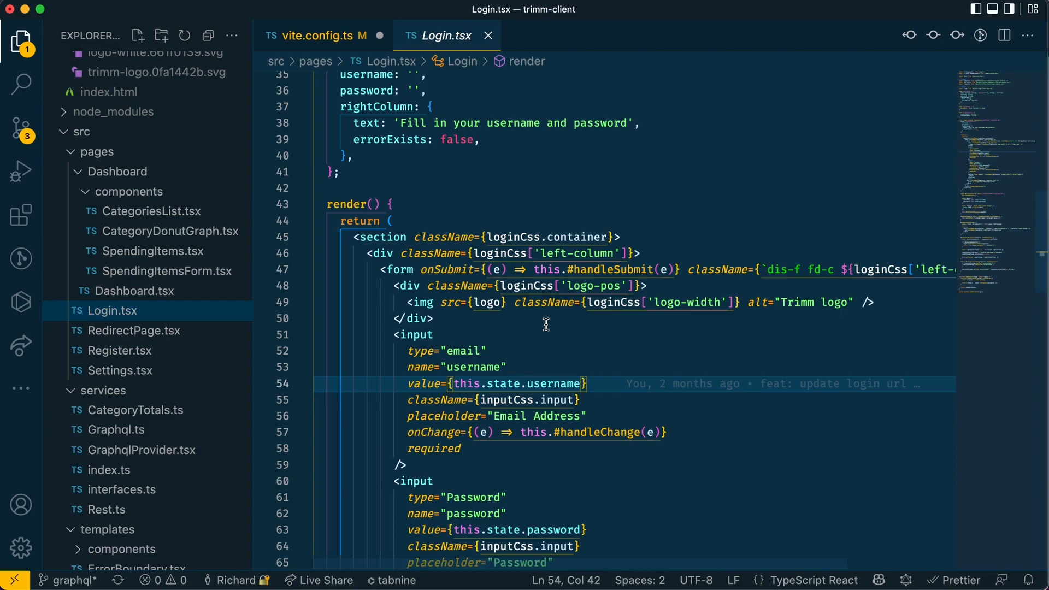
Use loginCss.leftColumn in Login.tsx and save the config.
left_click(542, 253)
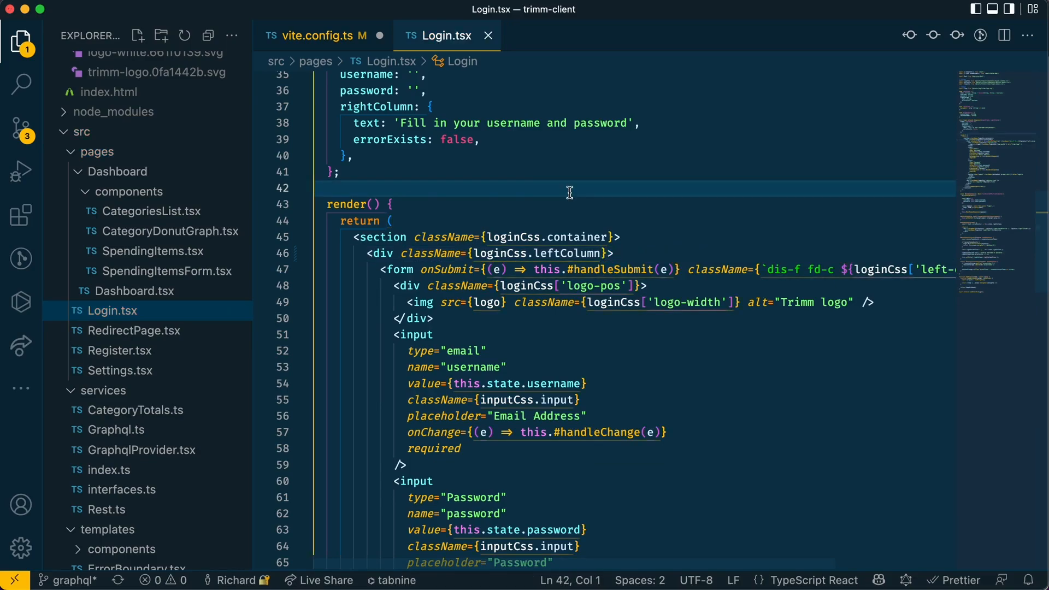
left_click(321, 35)
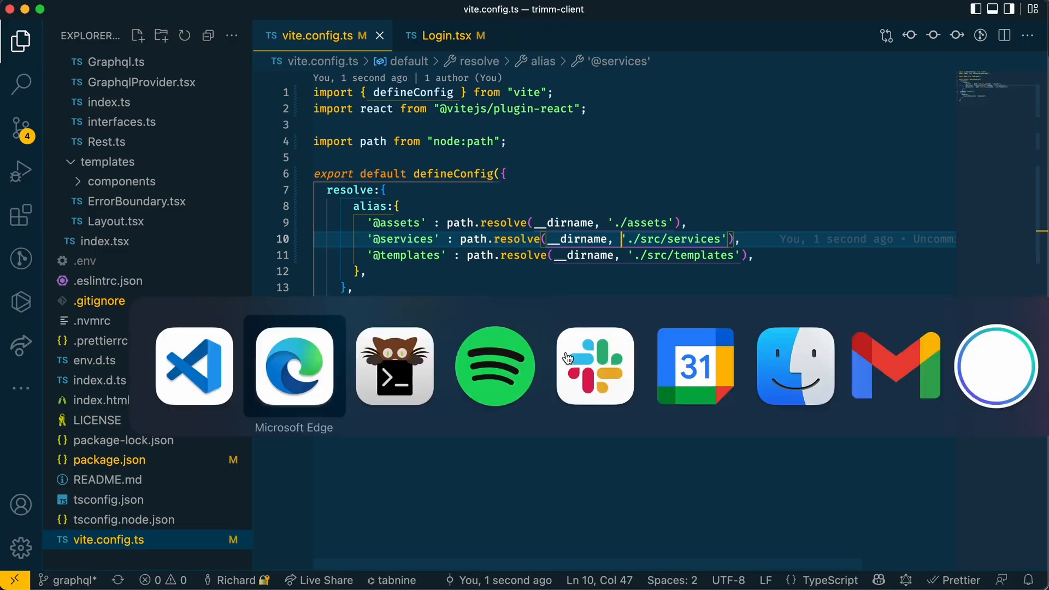
Inspect the Trimm logo's scoped class names, then bring up the Vite config docs again.
left_click(293, 365)
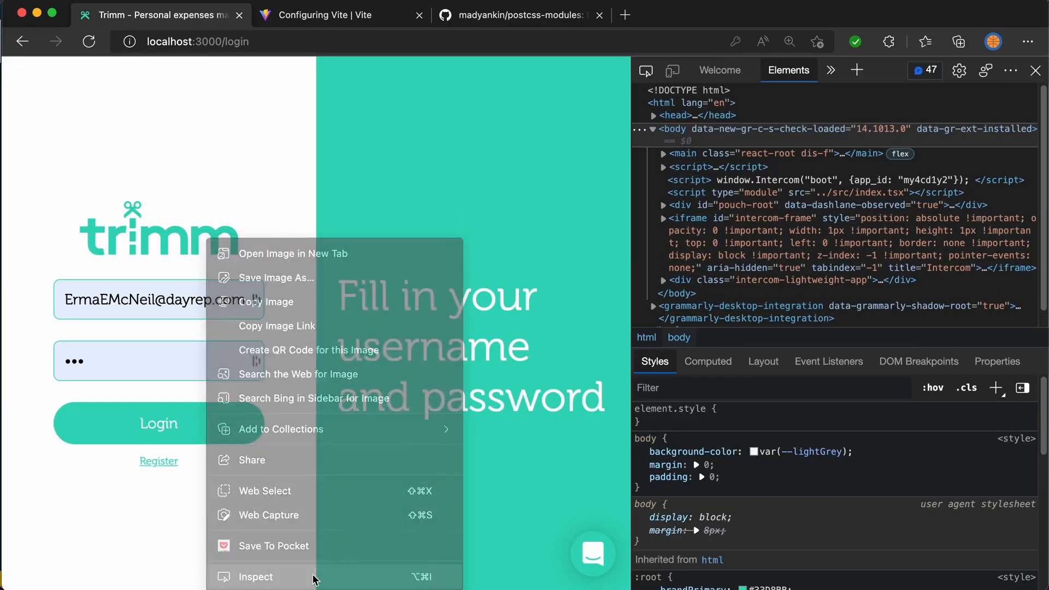
left_click(254, 577)
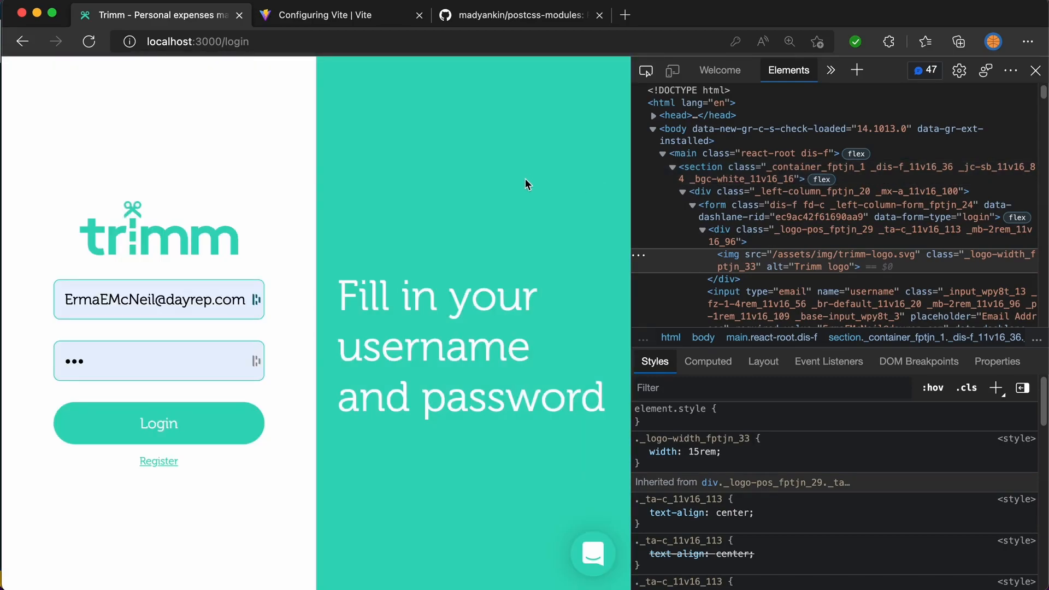
mouse_move(819, 172)
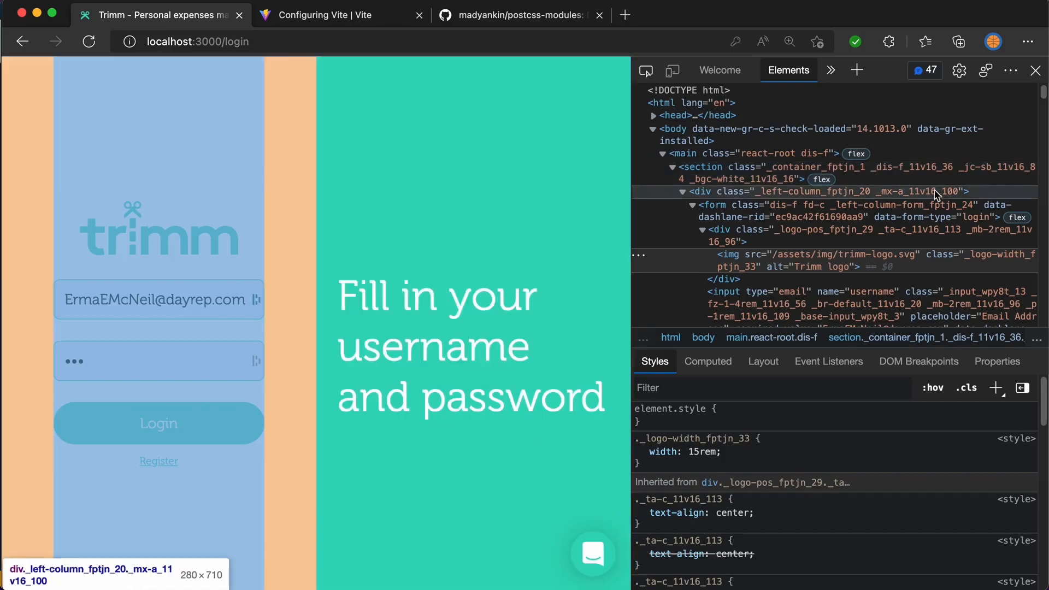
mouse_move(506, 197)
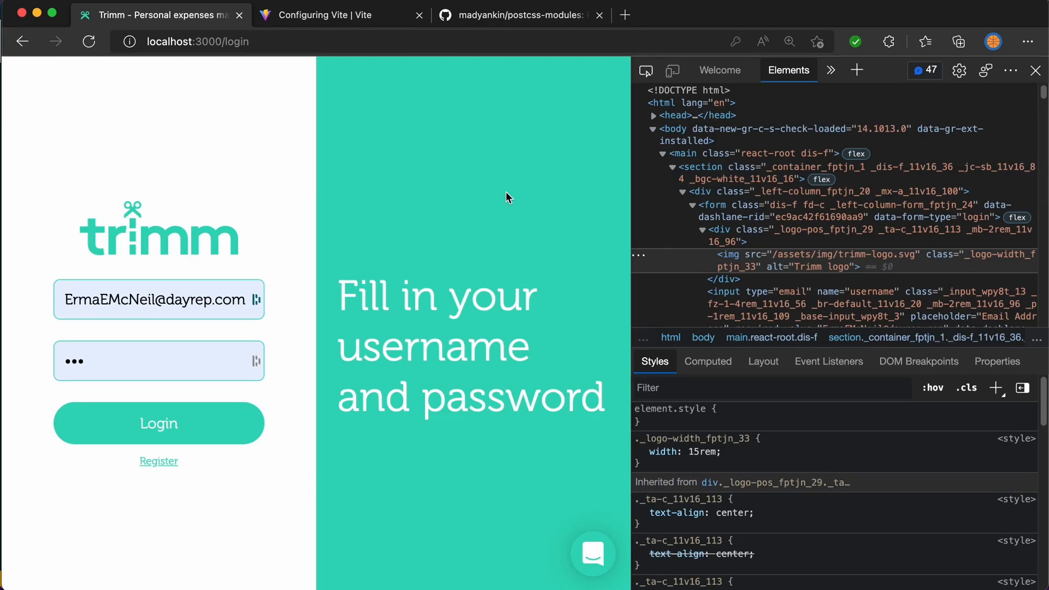
left_click(341, 15)
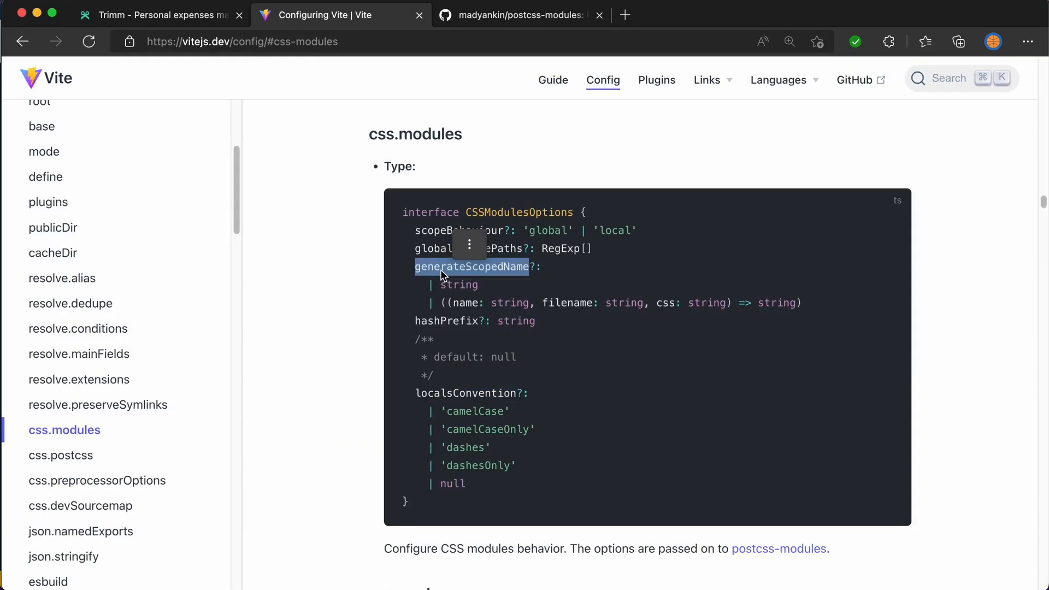
mouse_move(400, 290)
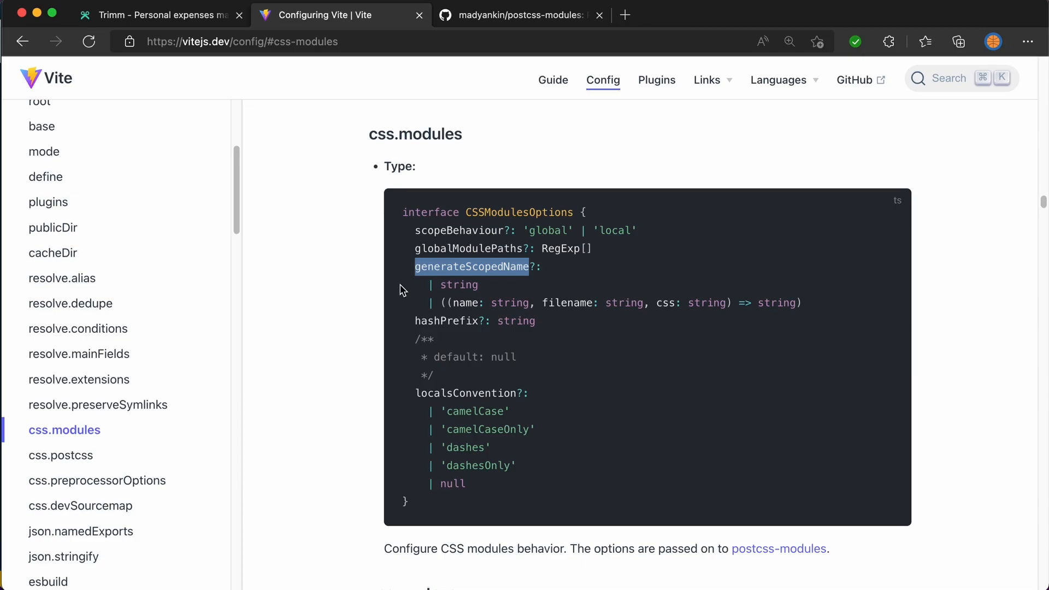
mouse_move(503, 35)
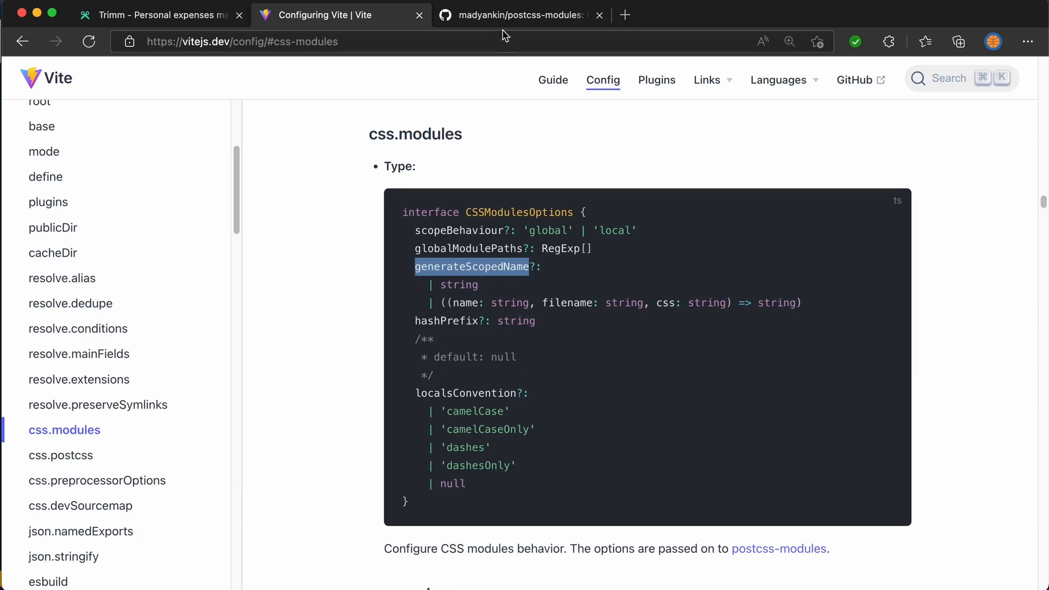
Check generateScopedName in the docs and postcss-modules README, then return to the login page.
left_click(521, 15)
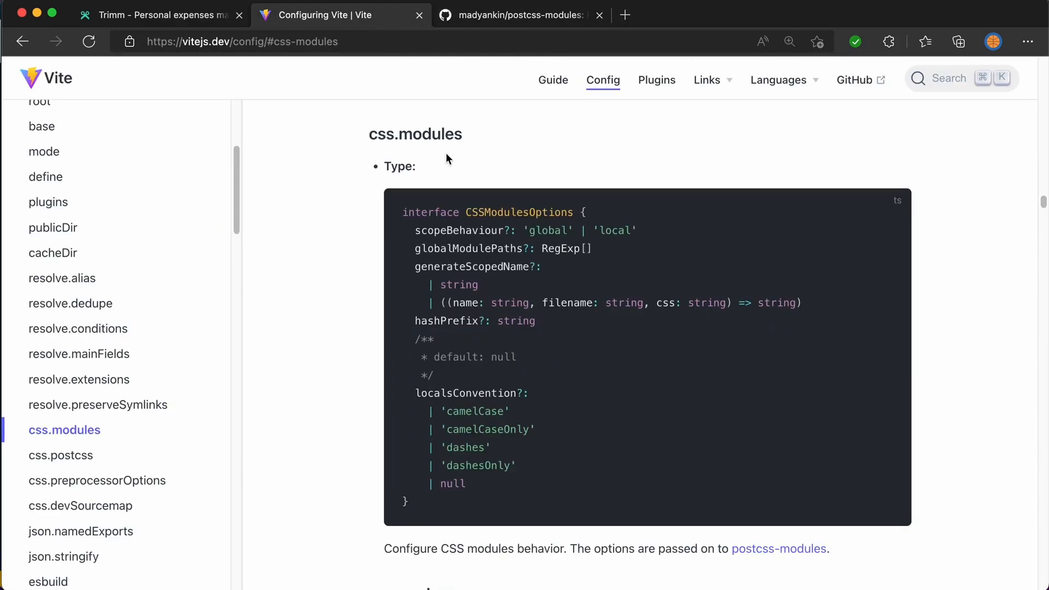
mouse_move(523, 285)
type("generateScopedName")
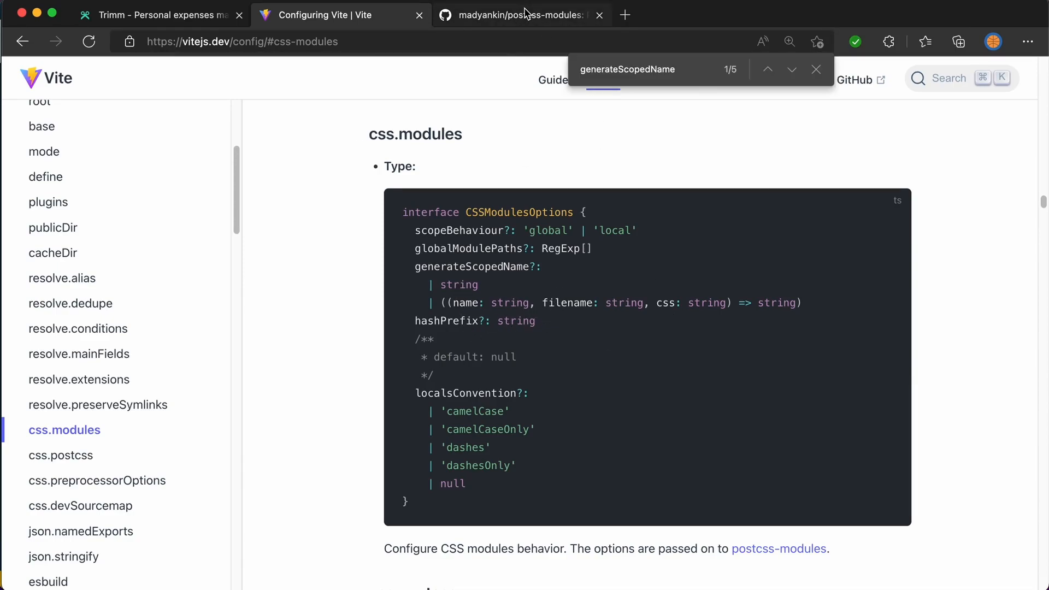
left_click(522, 14)
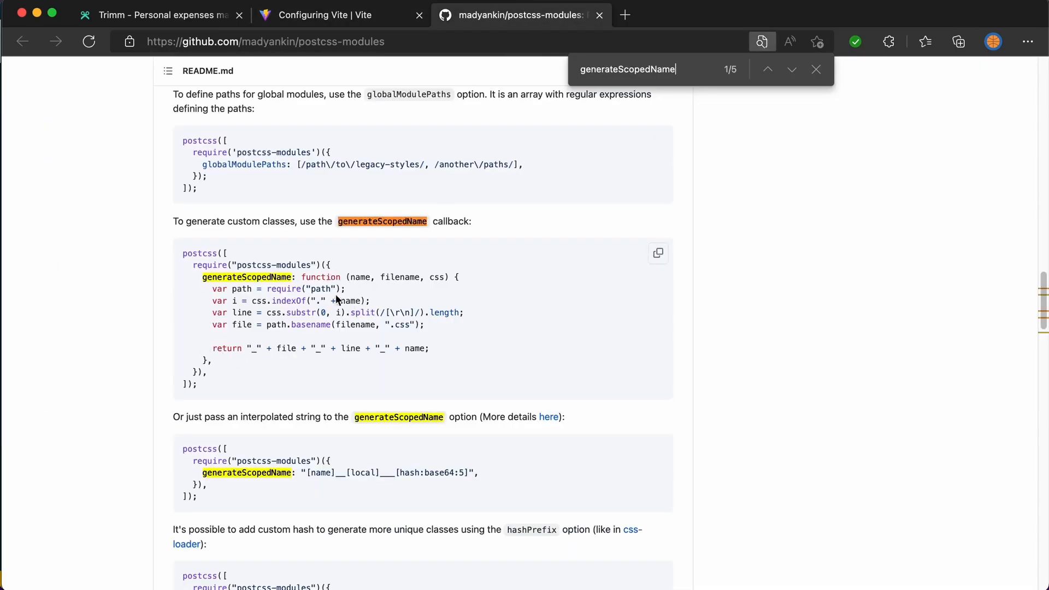
mouse_move(422, 539)
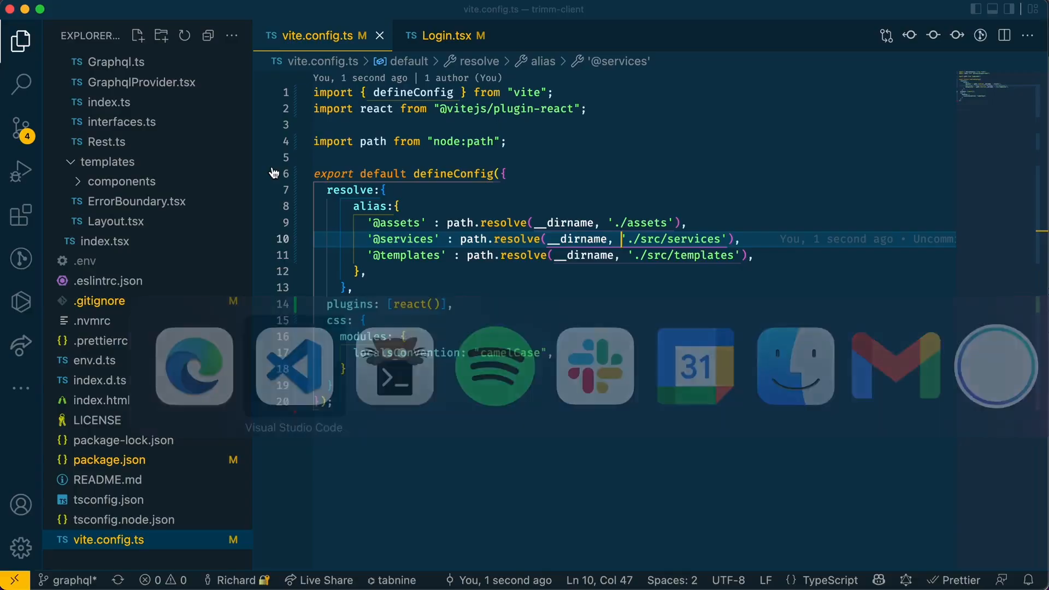
mouse_move(294, 366)
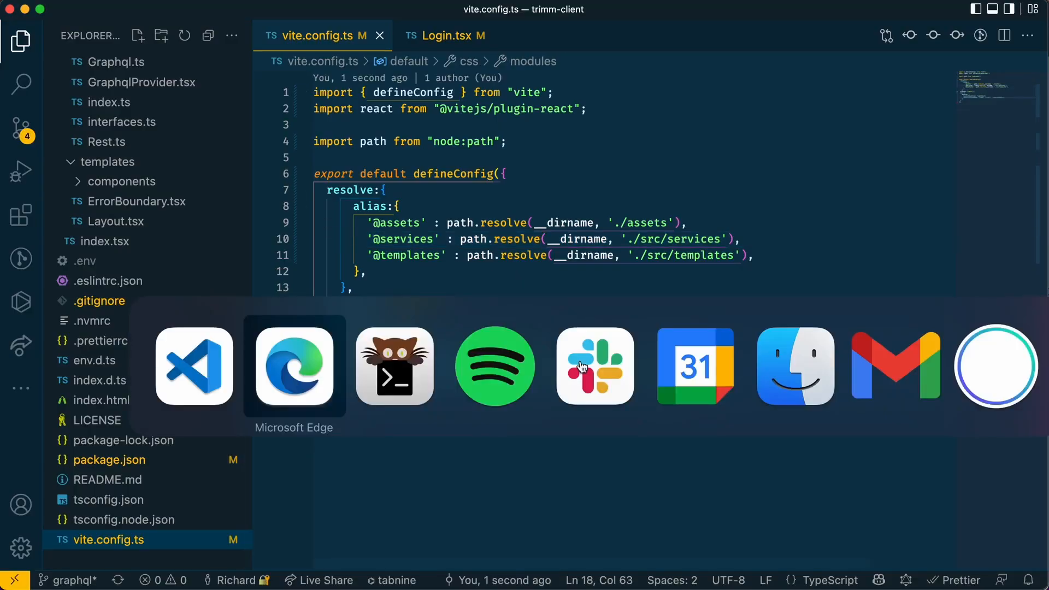
left_click(293, 365)
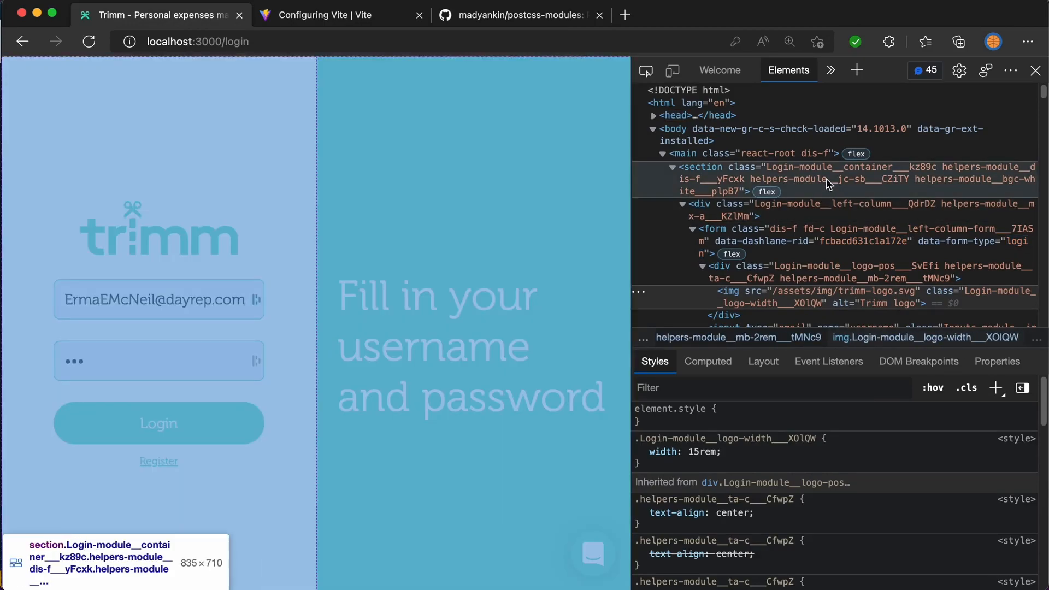
mouse_move(832, 182)
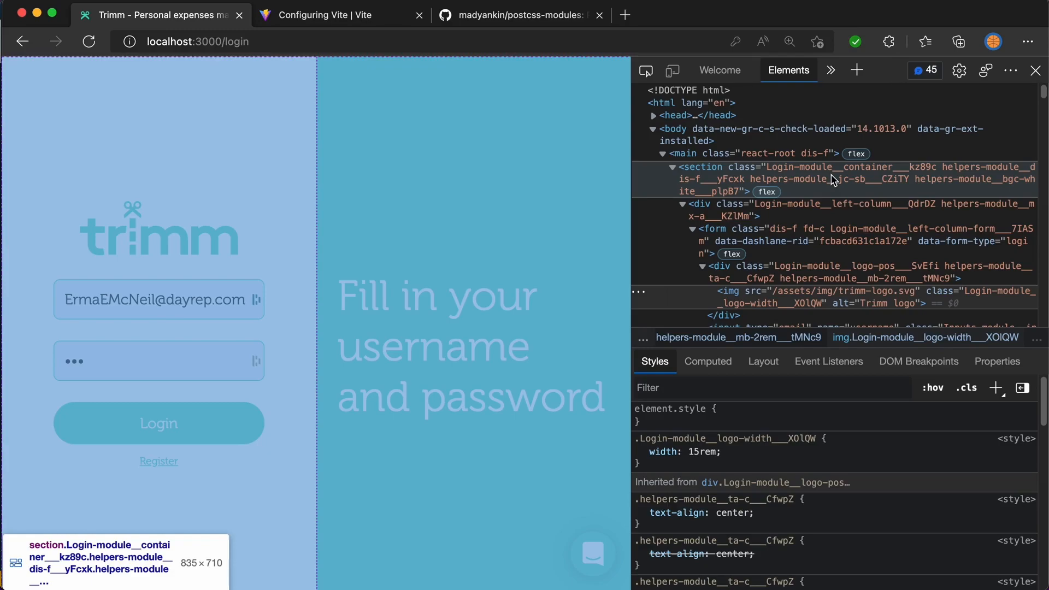
Go back to editing vite.config.ts after reading the Login-module class names.
left_click(294, 366)
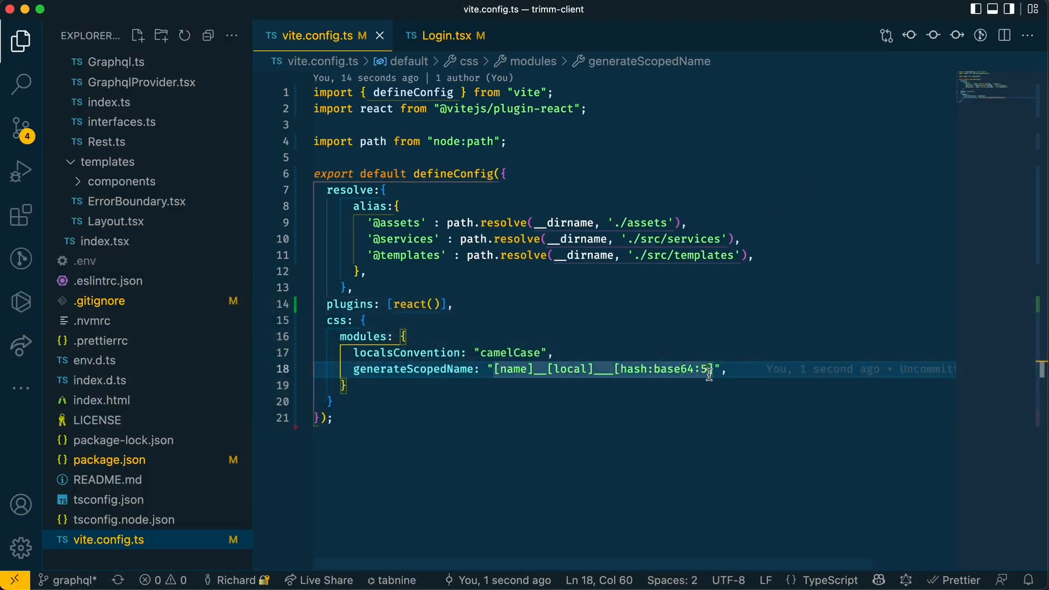
Shorten the pattern to "[local]_[hash:base64:2]".
type("2")
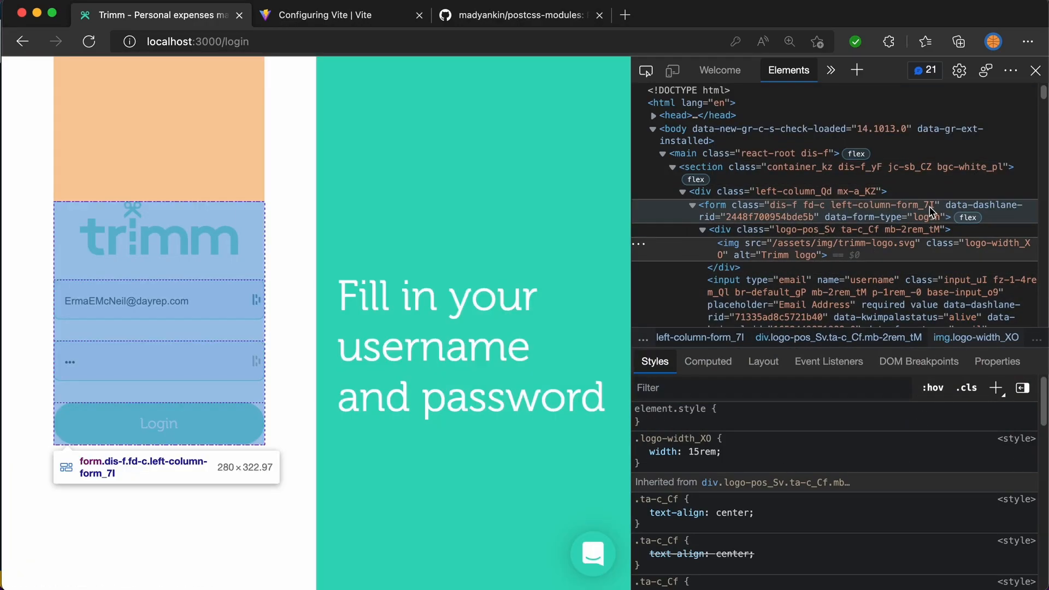
mouse_move(849, 221)
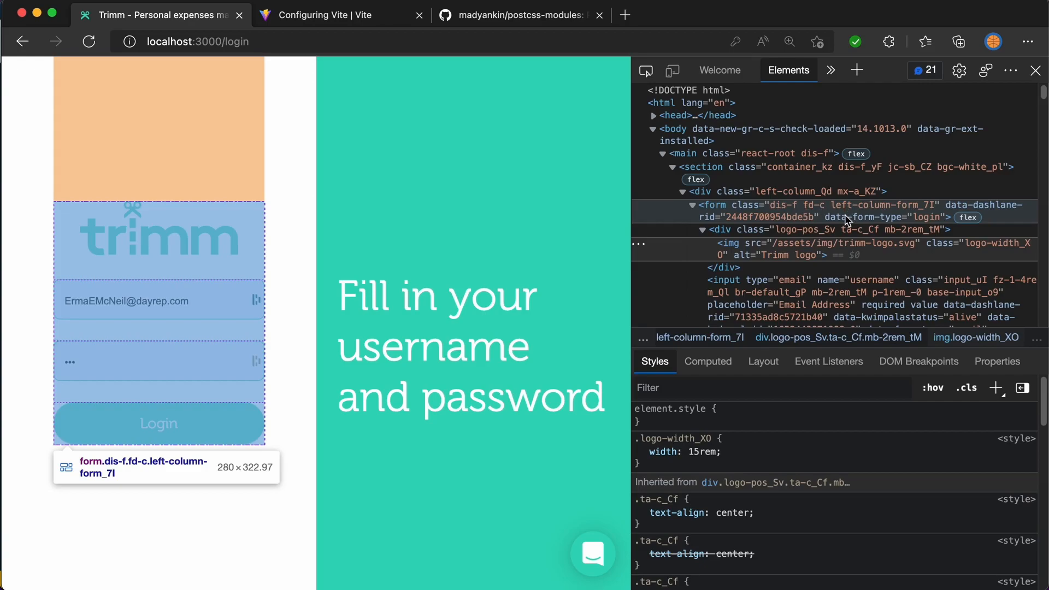
mouse_move(806, 210)
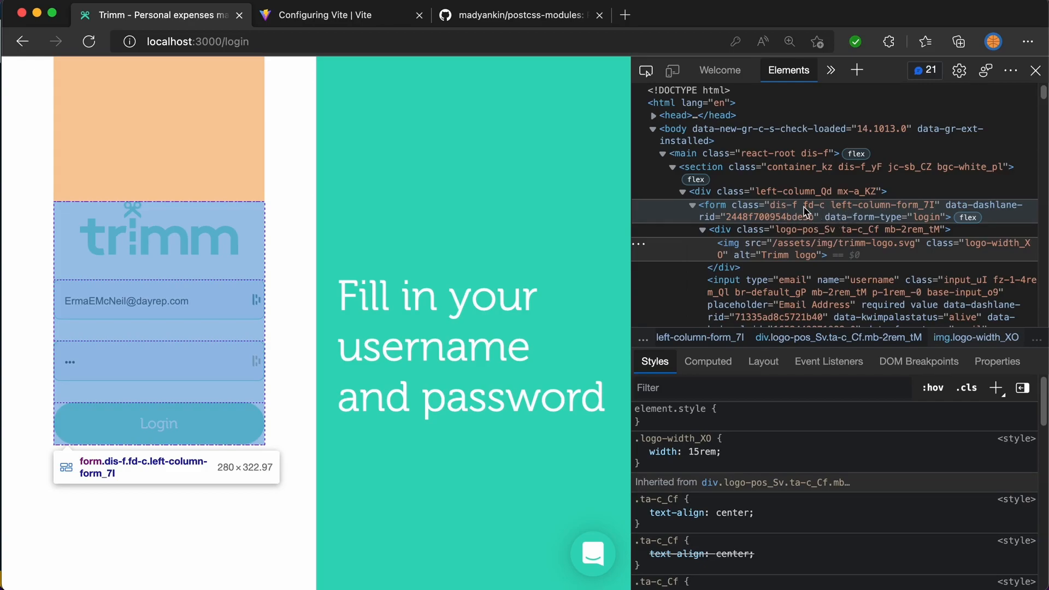
mouse_move(822, 207)
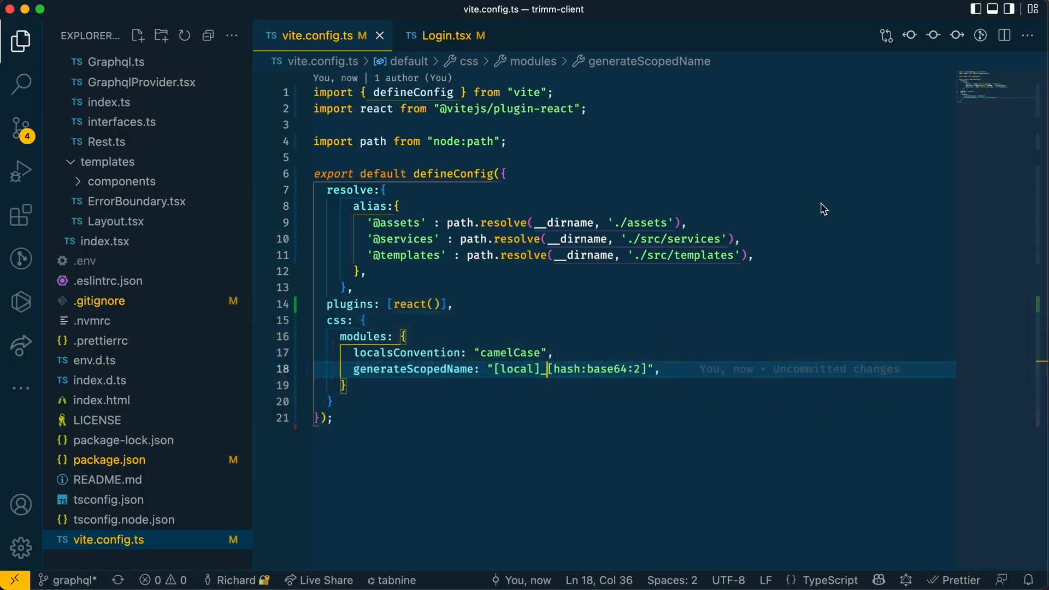
mouse_move(726, 243)
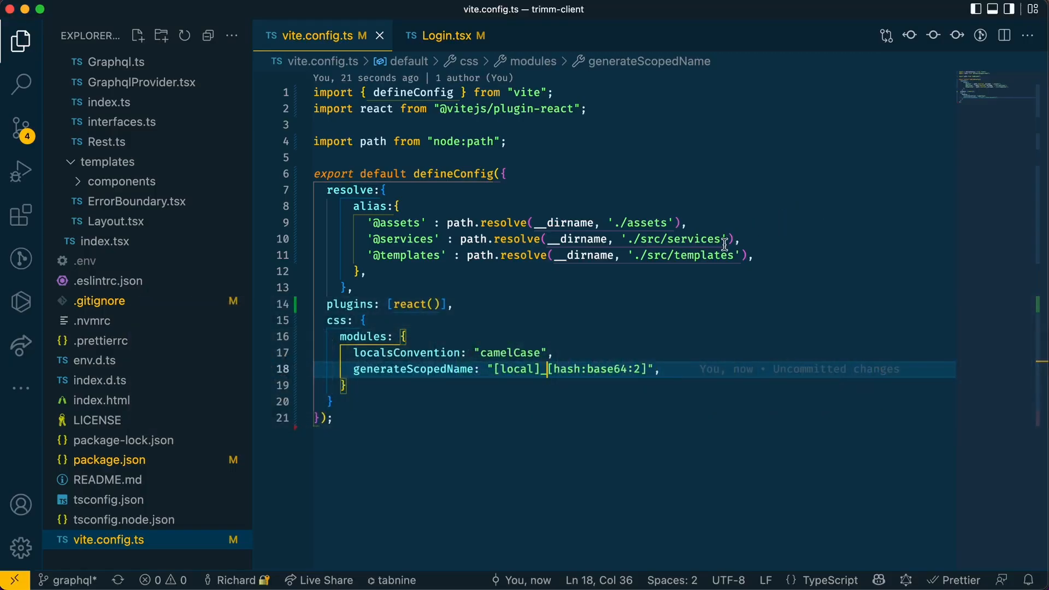
mouse_move(430, 177)
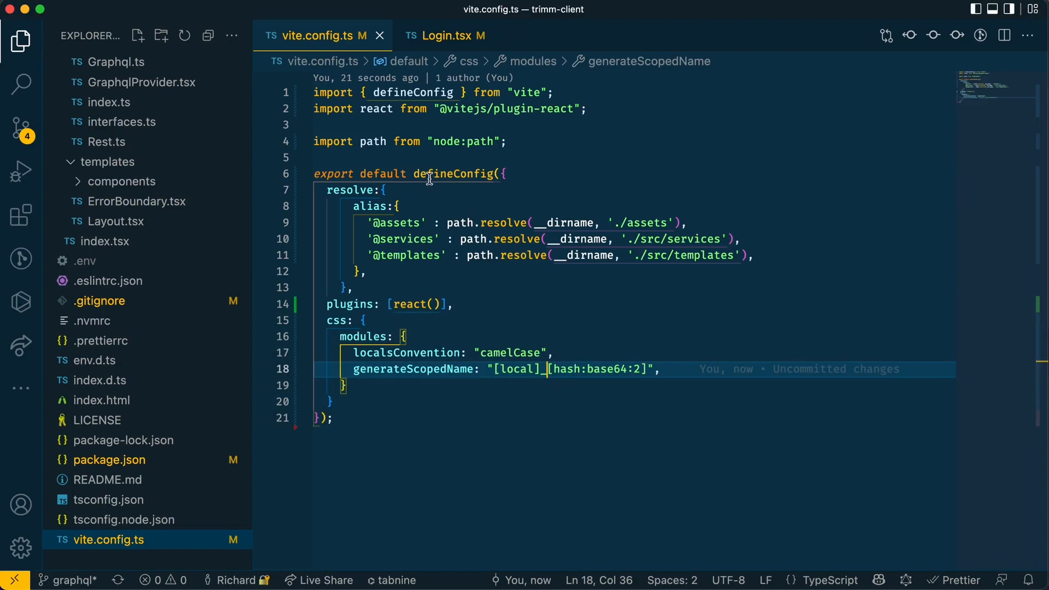
Wrap defineConfig in an exported arrow function with a return statement.
left_click(414, 174)
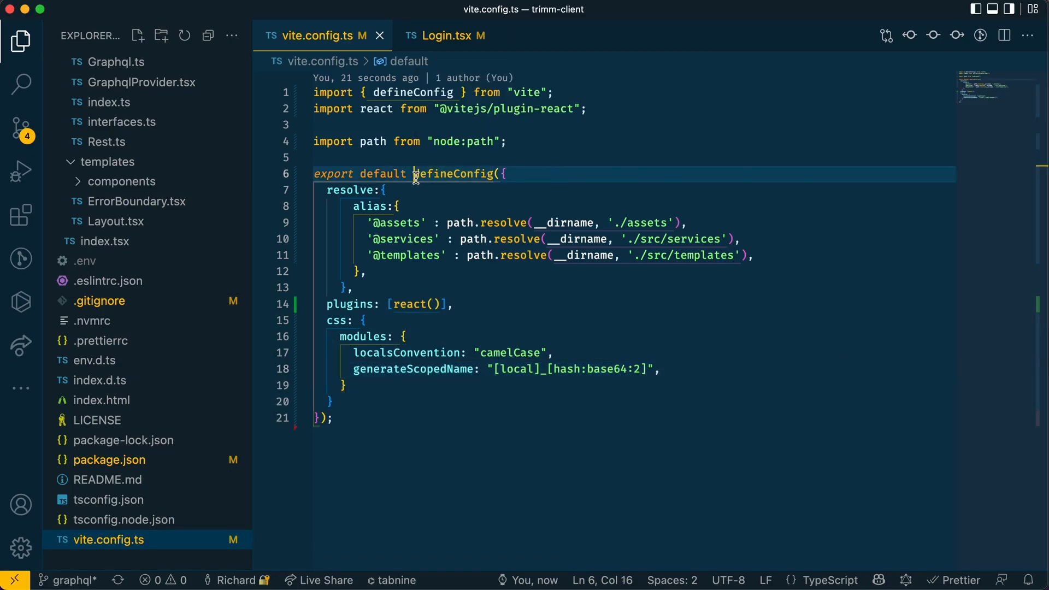
type("() => {")
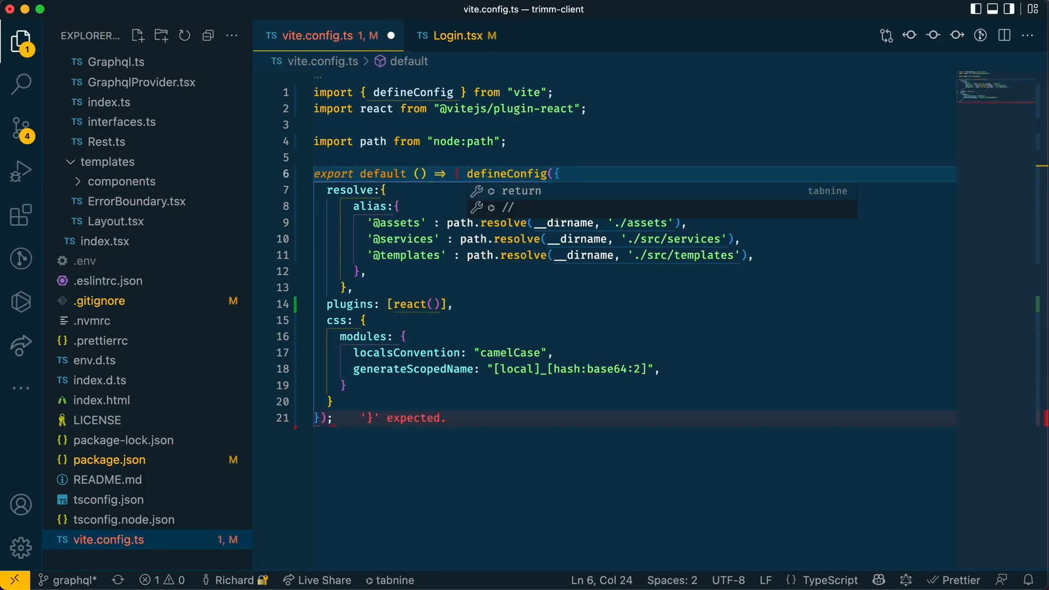
type("return defineConfig({")
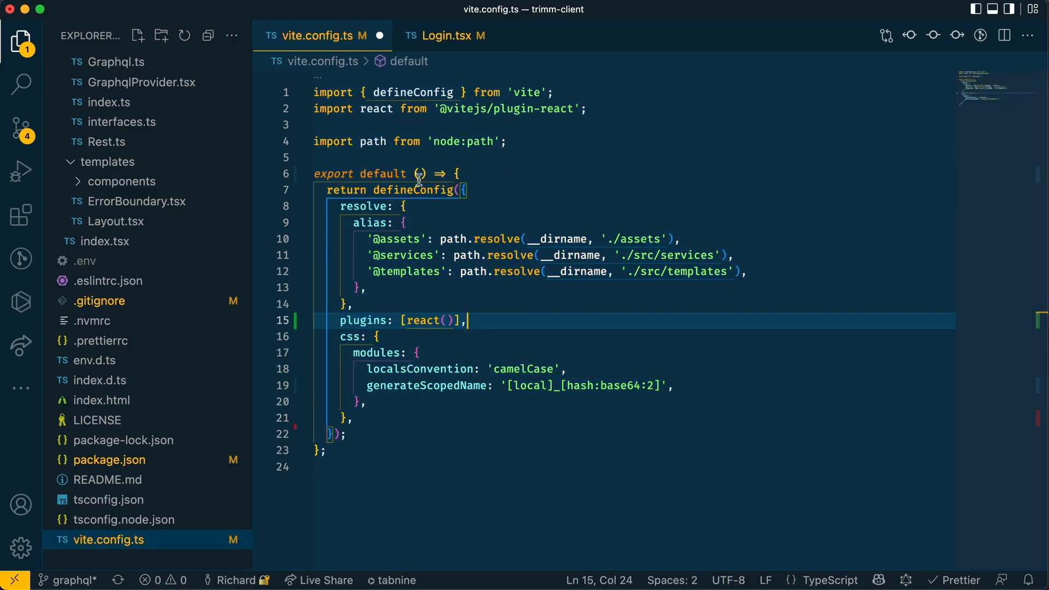
Declare 'type ViteConfigInput = { mode: string, command: string }' and annotate the function's args with it.
left_click(420, 173)
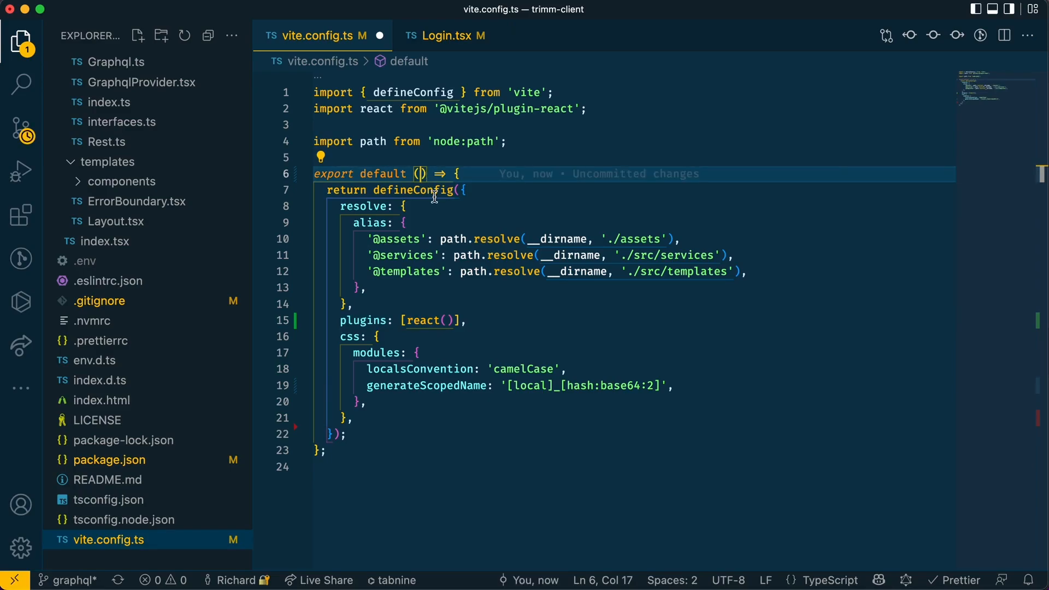
mouse_move(413, 190)
type("args: ")
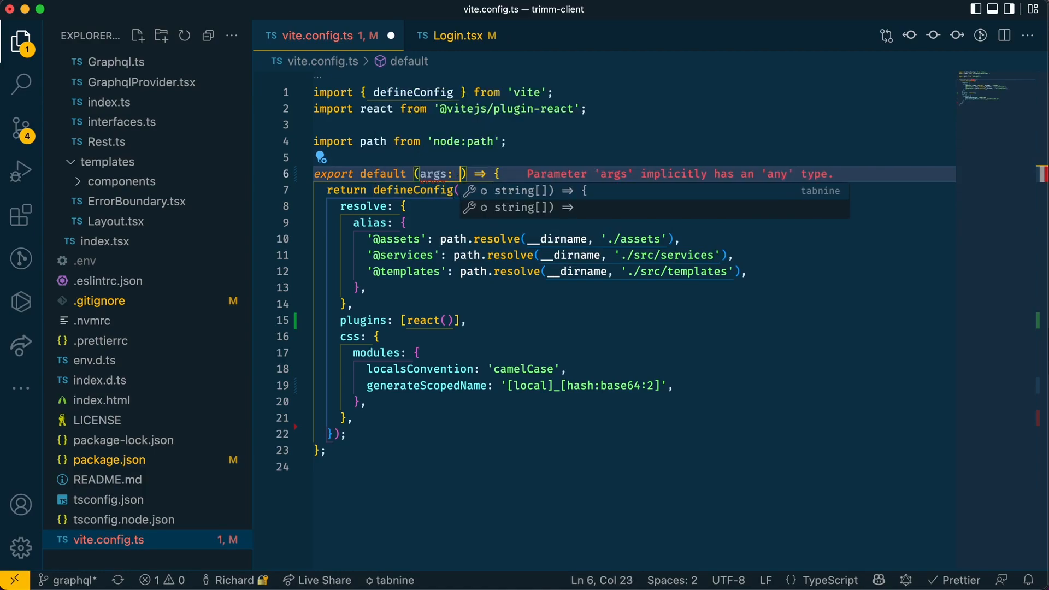
type("ViteConfigInpu")
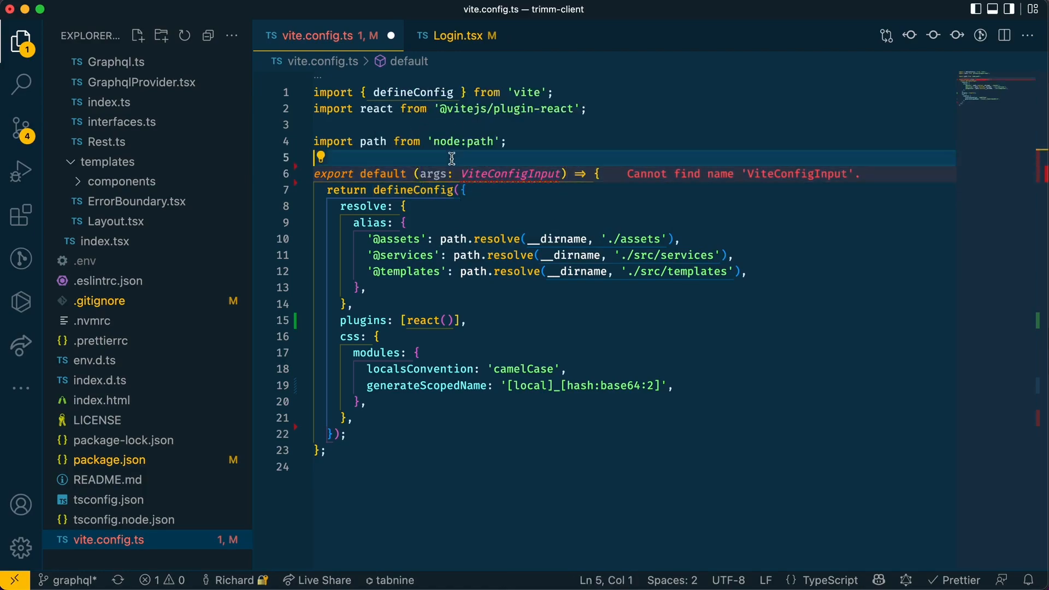
type("type ViteConfigInput = {")
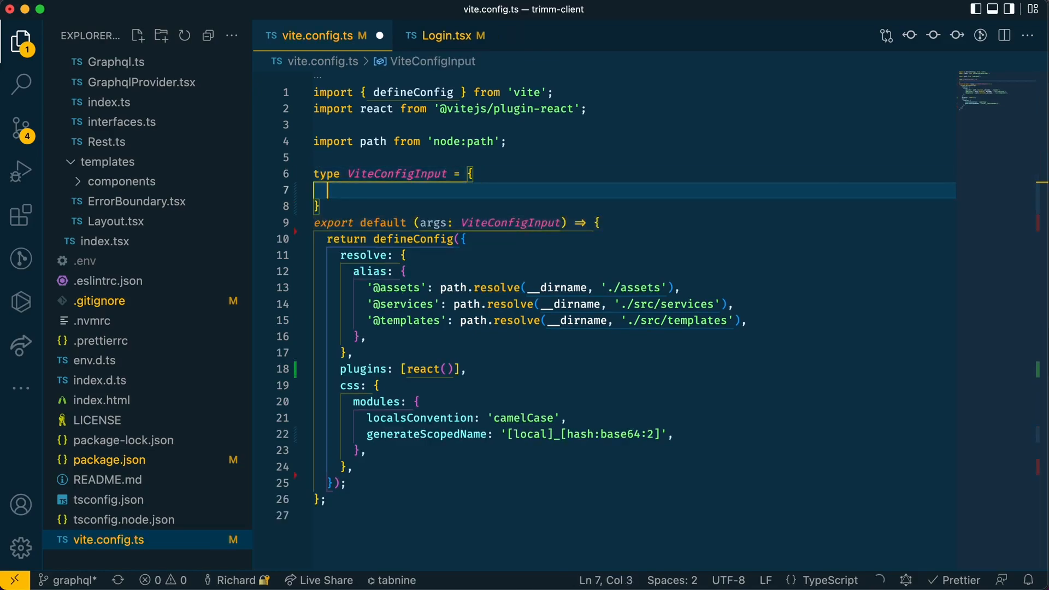
type("mode: string,")
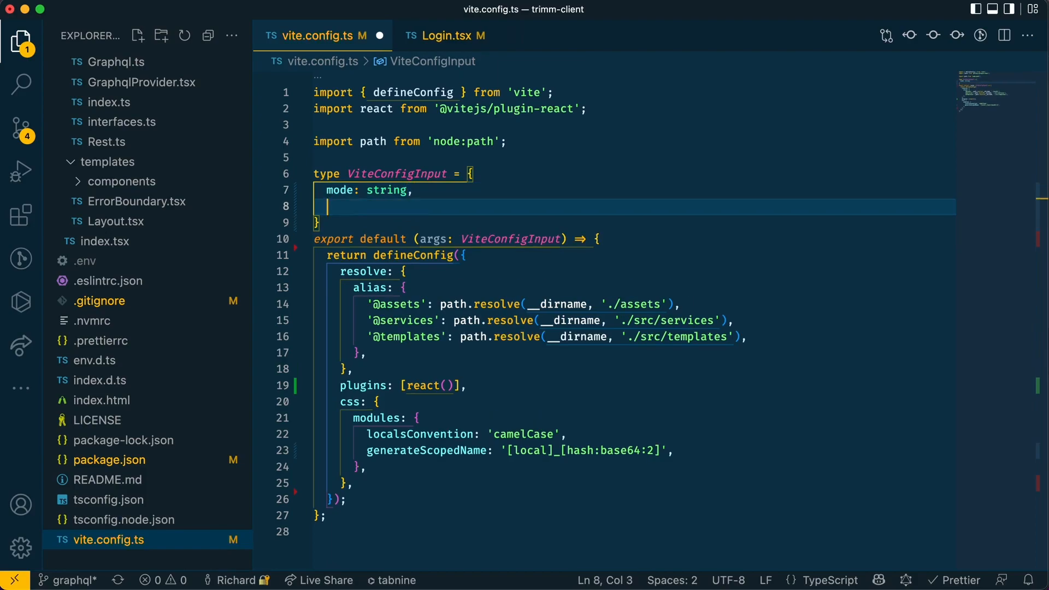
type("command: string,")
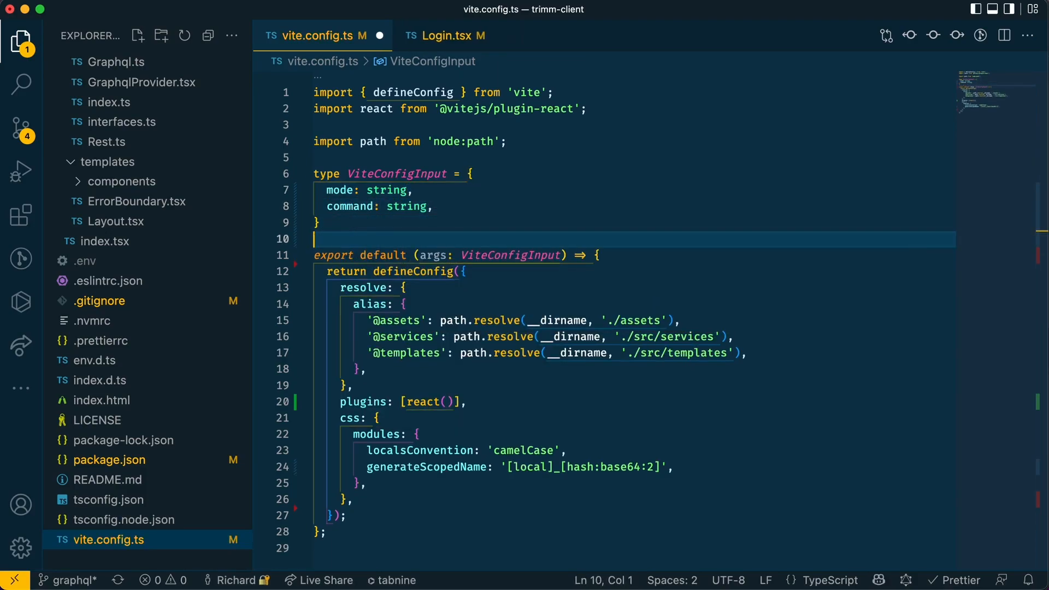
double_click(340, 190)
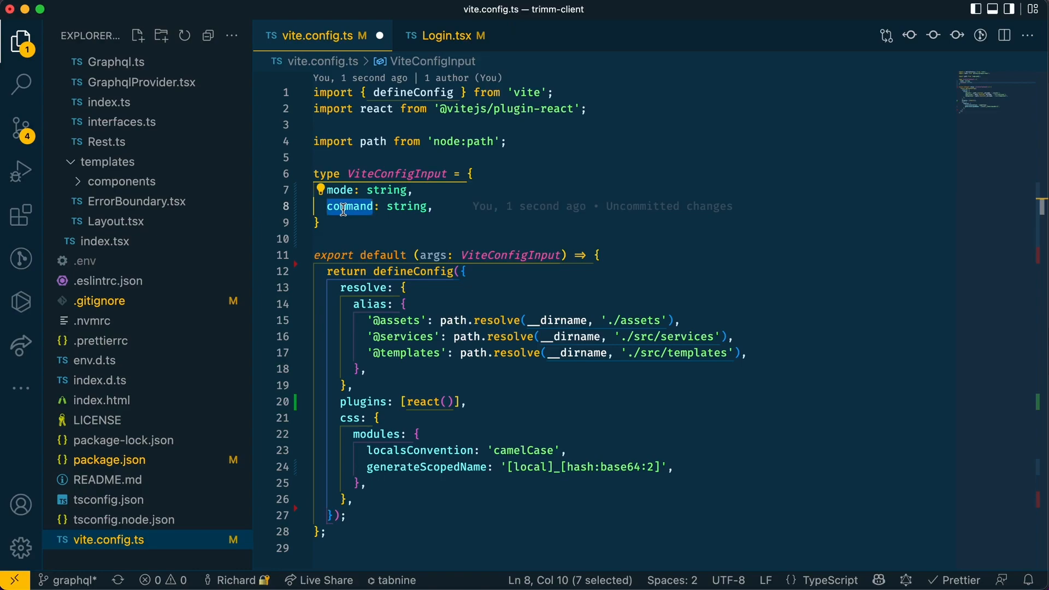
left_click(340, 15)
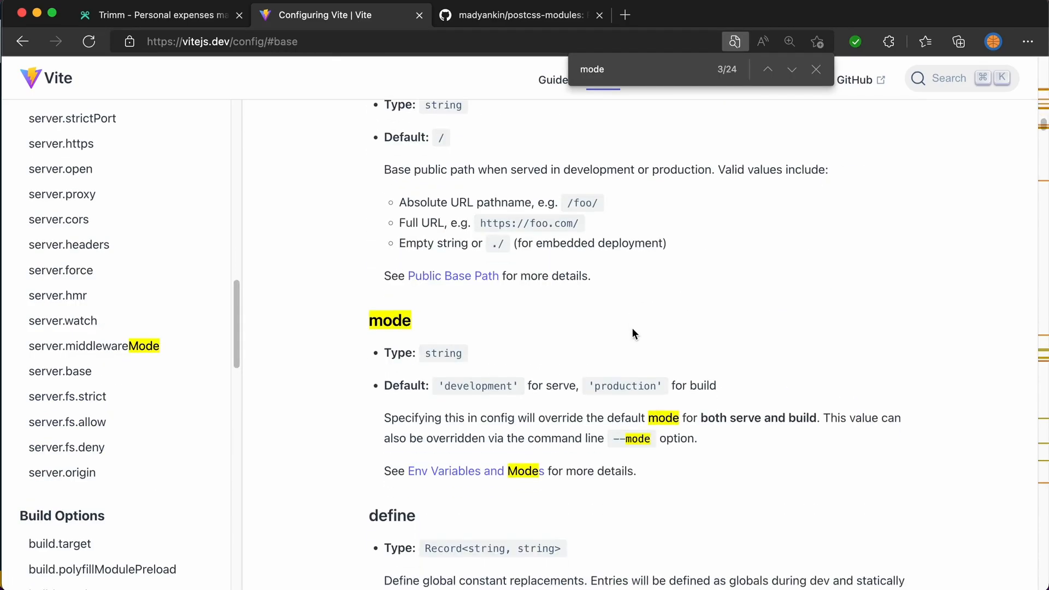
mouse_move(438, 352)
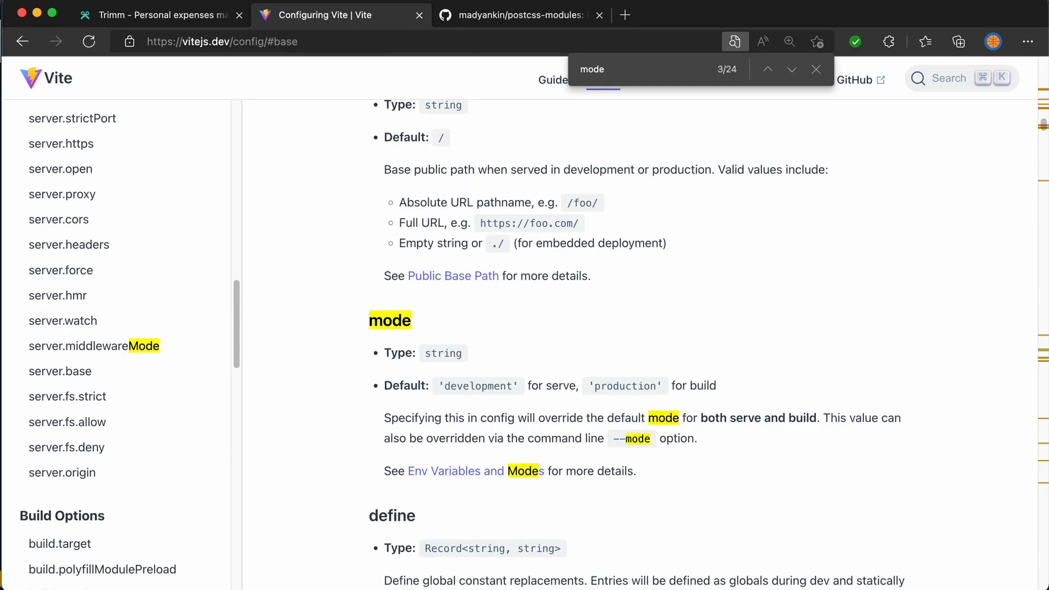
mouse_move(617, 454)
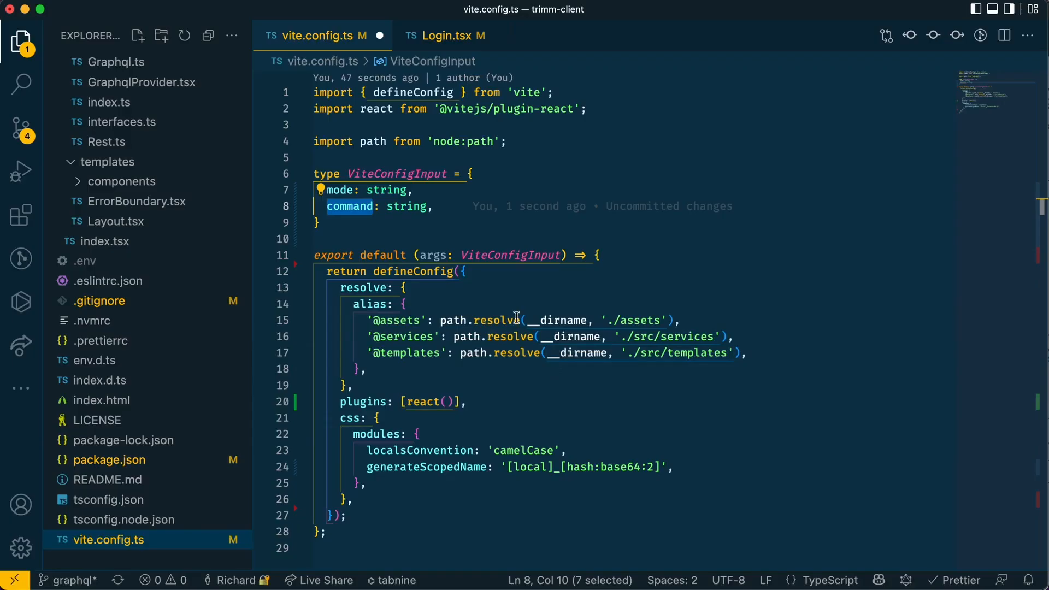
Begin const generateScopedName as a ternary on args.mode === 'production'.
left_click(592, 255)
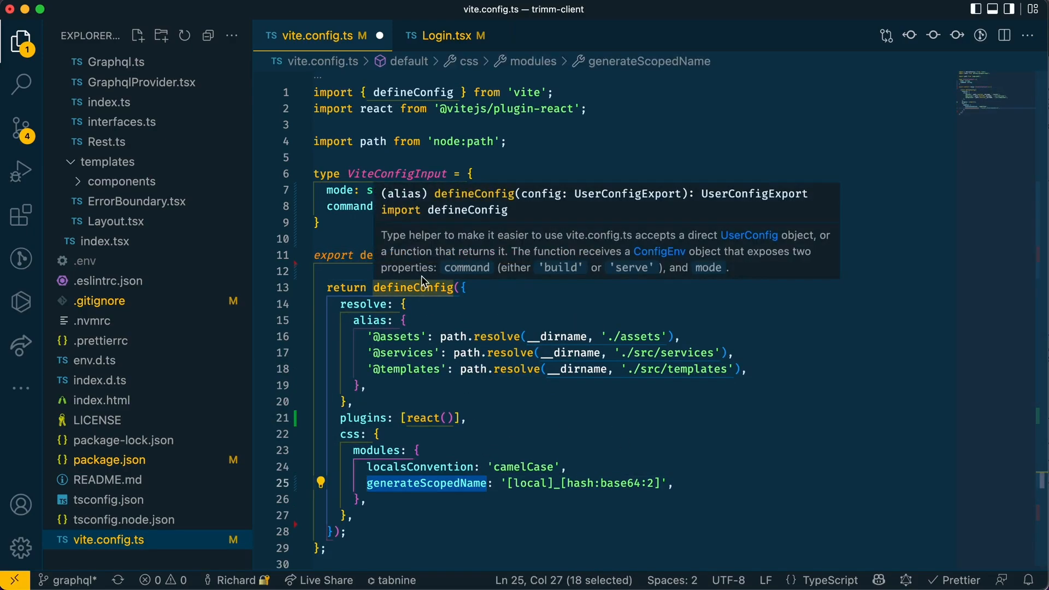
type("const generateScopedName =")
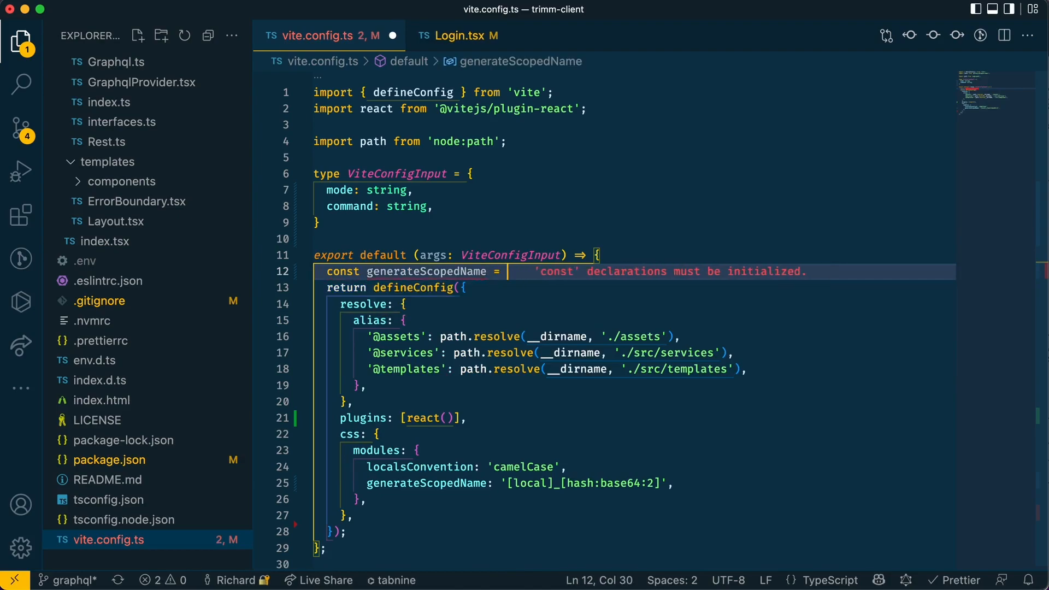
type("args.mode ===")
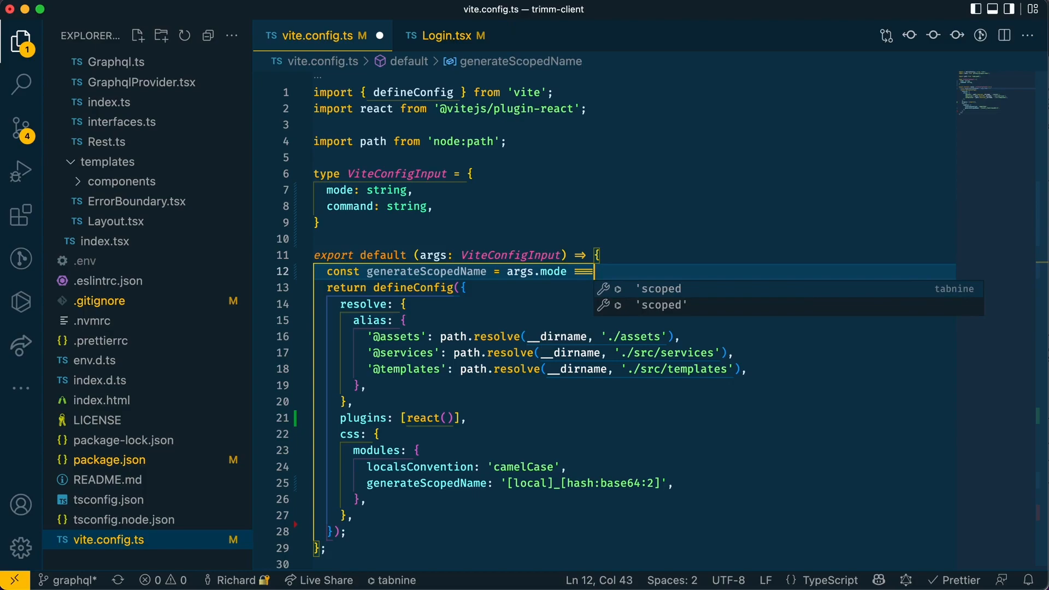
type("'production';")
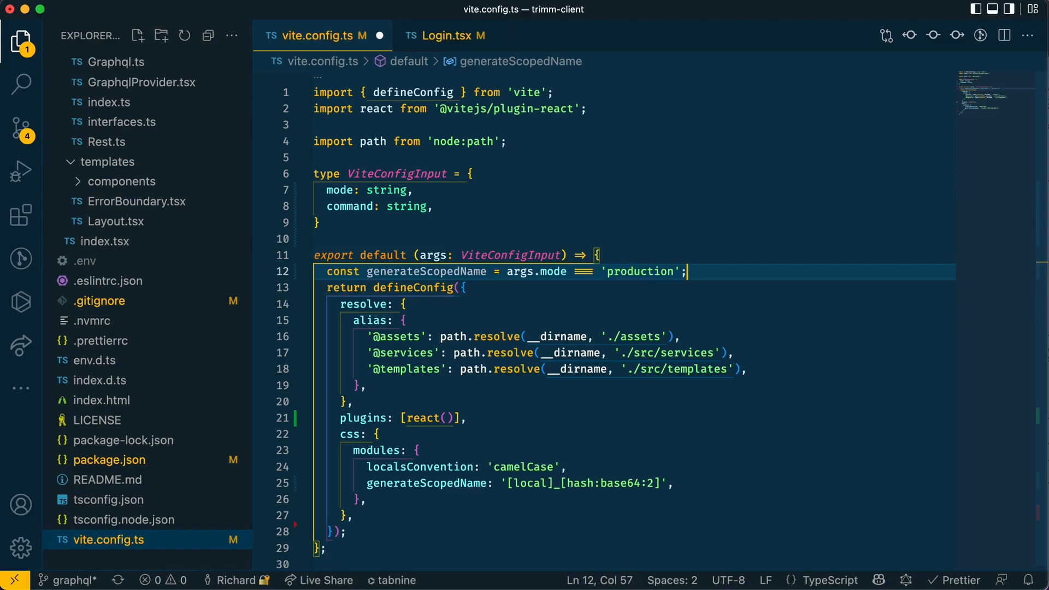
key("enter")
type("?")
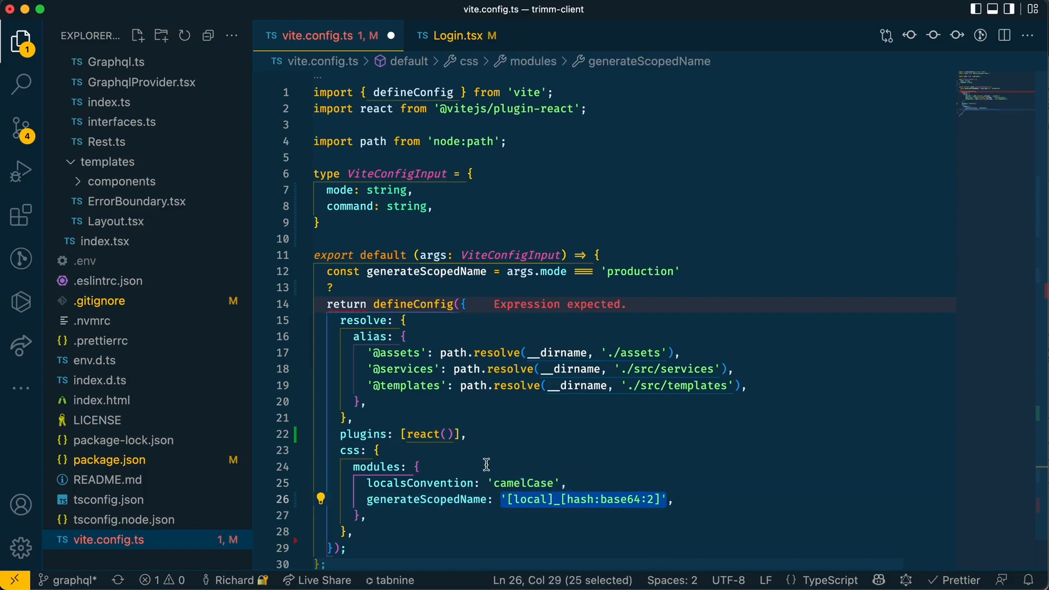
Finish the ternary with '[hash:base64:2]' for production and '[local]_[hash:base64:2]' otherwise, replacing the hard-coded pattern.
type("'[local]_[hash:base64:2]'")
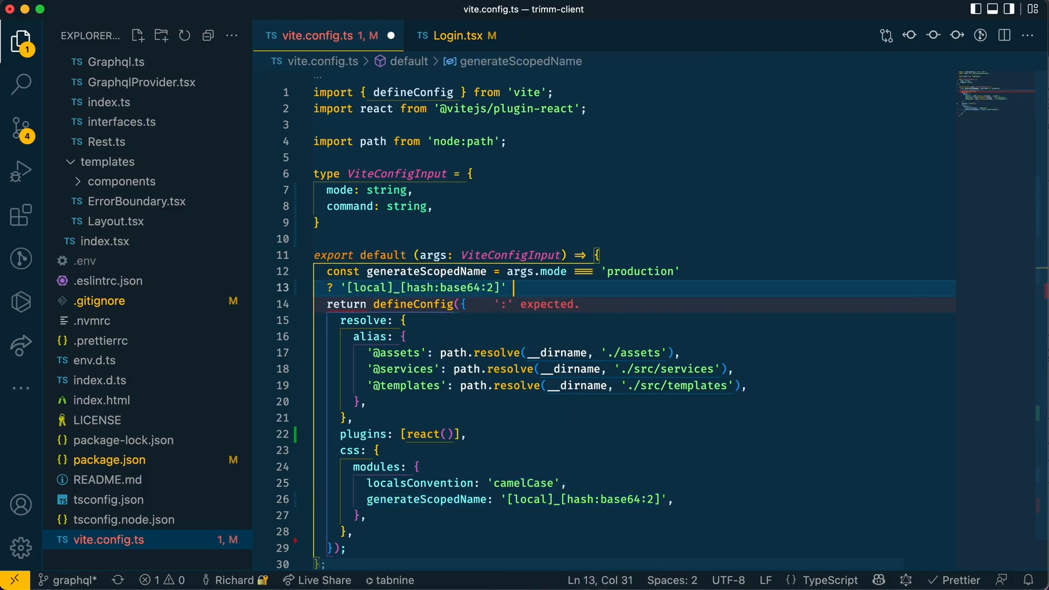
type(": '[local]_[hash:base64:2]';")
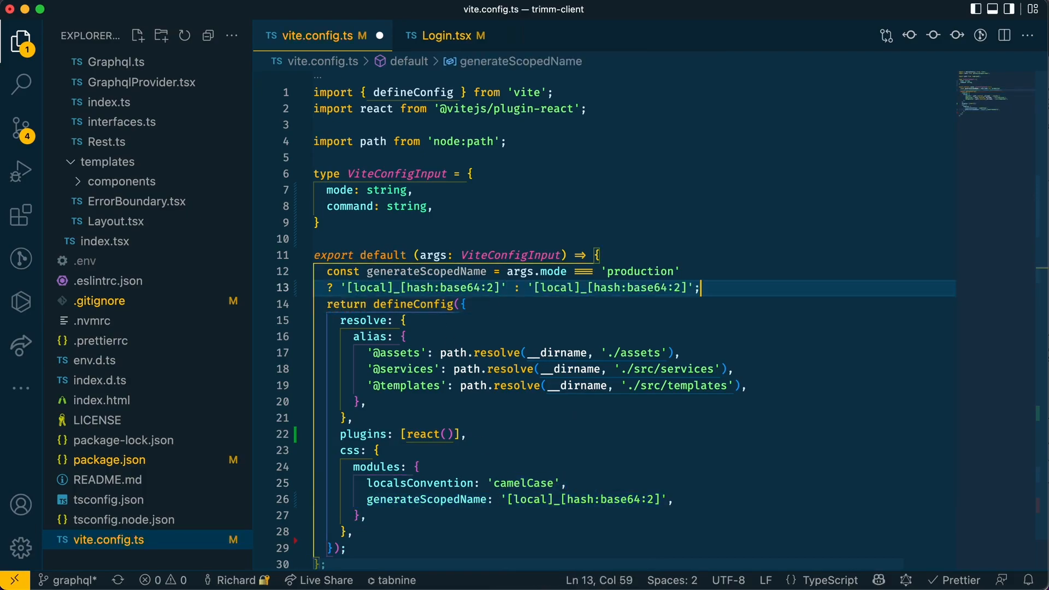
double_click(371, 288)
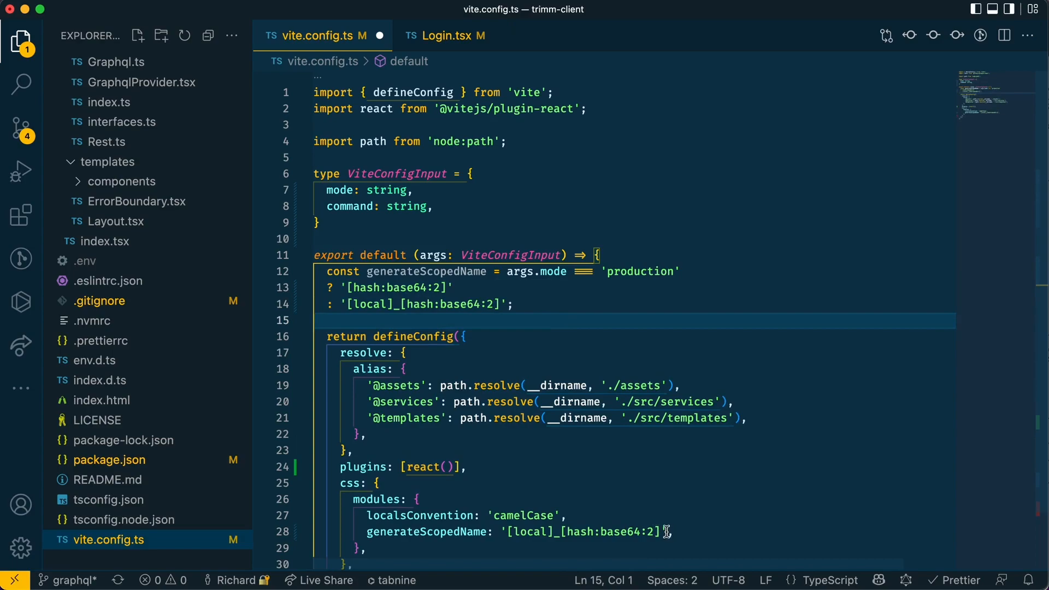
left_click(452, 288)
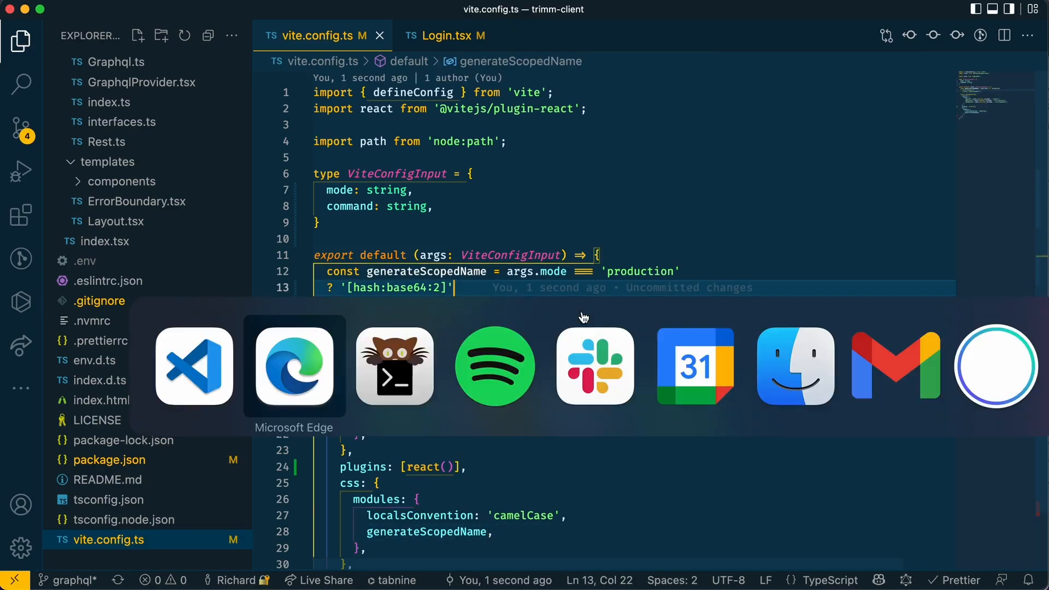
Switch to Edge to view the login page's local_hash class names like left-column_Qd.
left_click(293, 366)
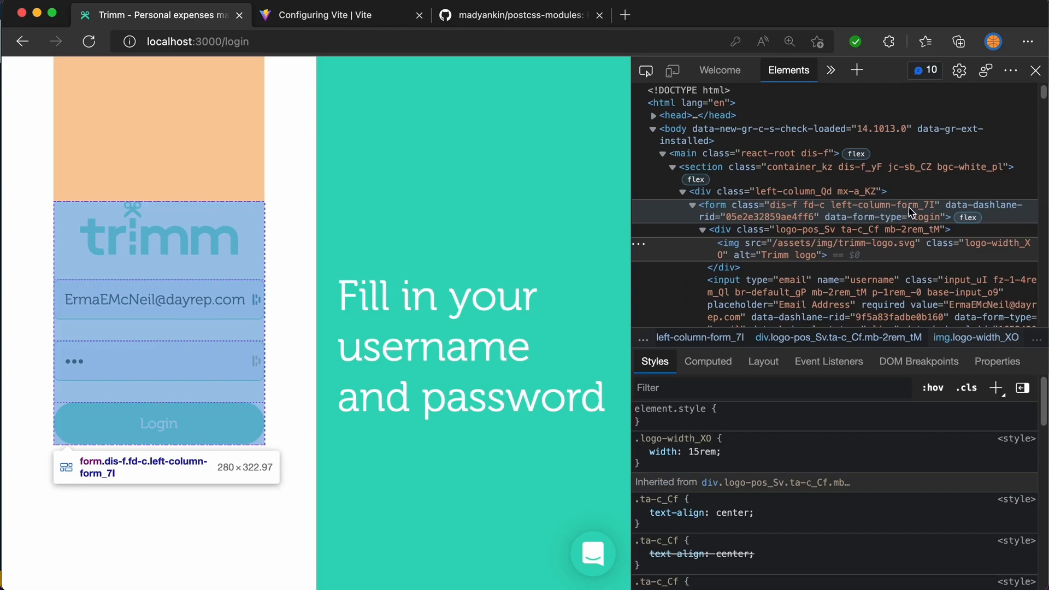
mouse_move(932, 213)
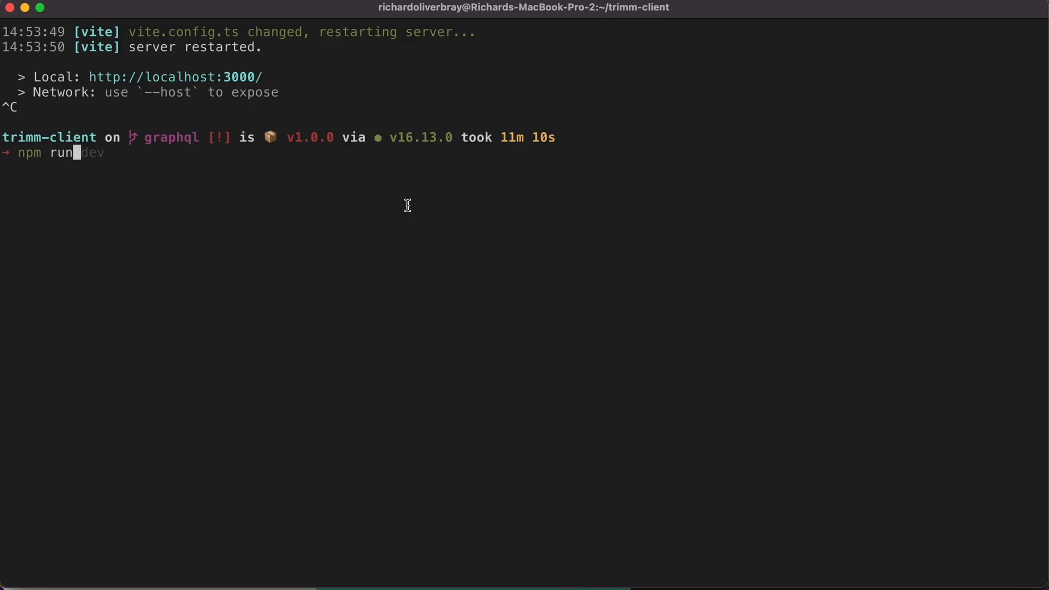
Run 'npm run build && npm run preview' to build and serve trimm-client.
type("build && npm run preview")
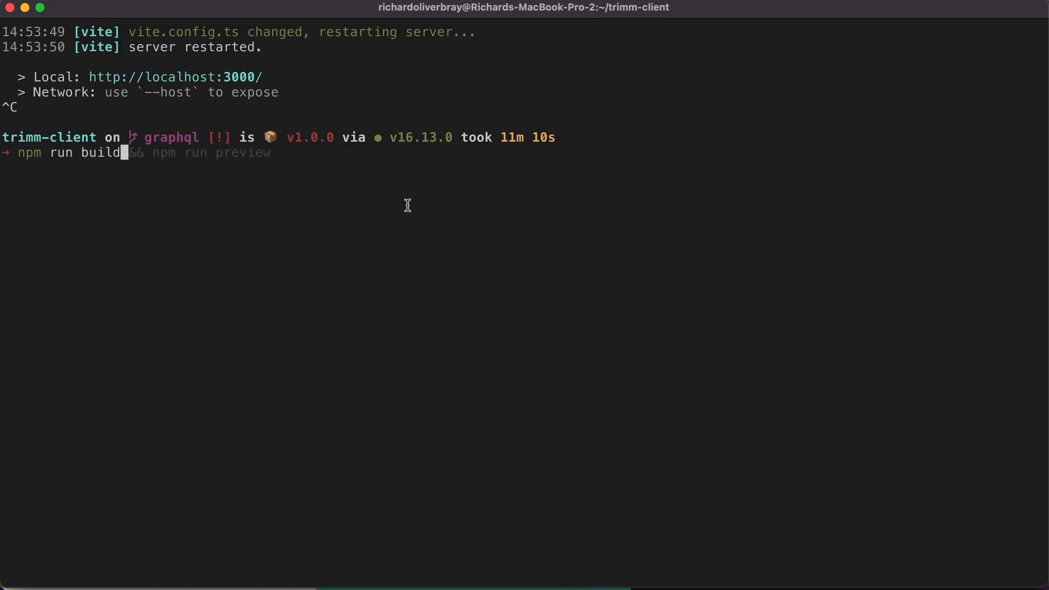
key("Return")
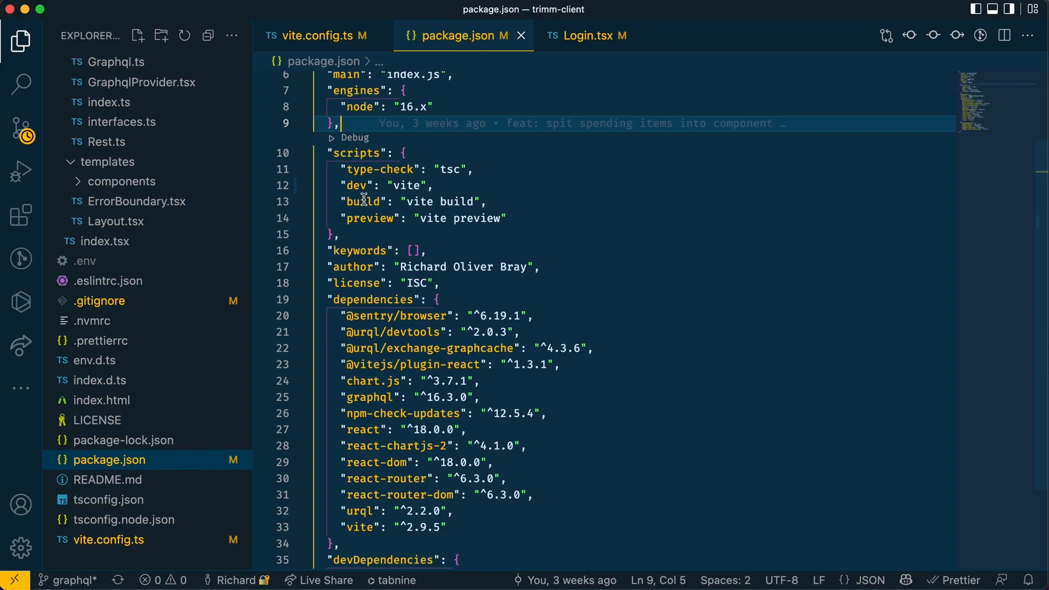
mouse_move(586, 230)
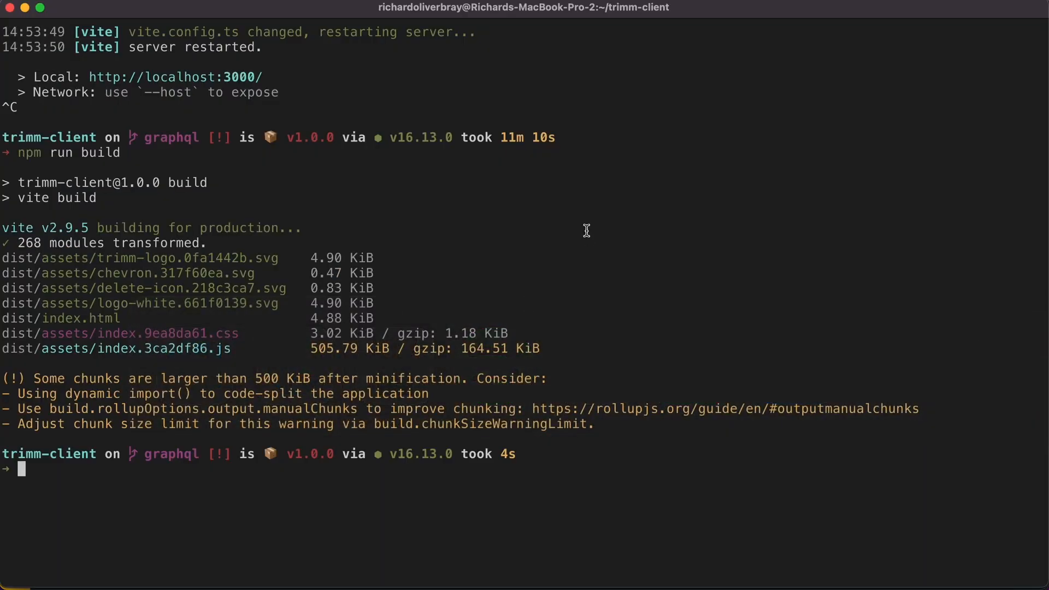
Run 'npm run preview' to serve the production build at localhost:4173.
type("npm run preview")
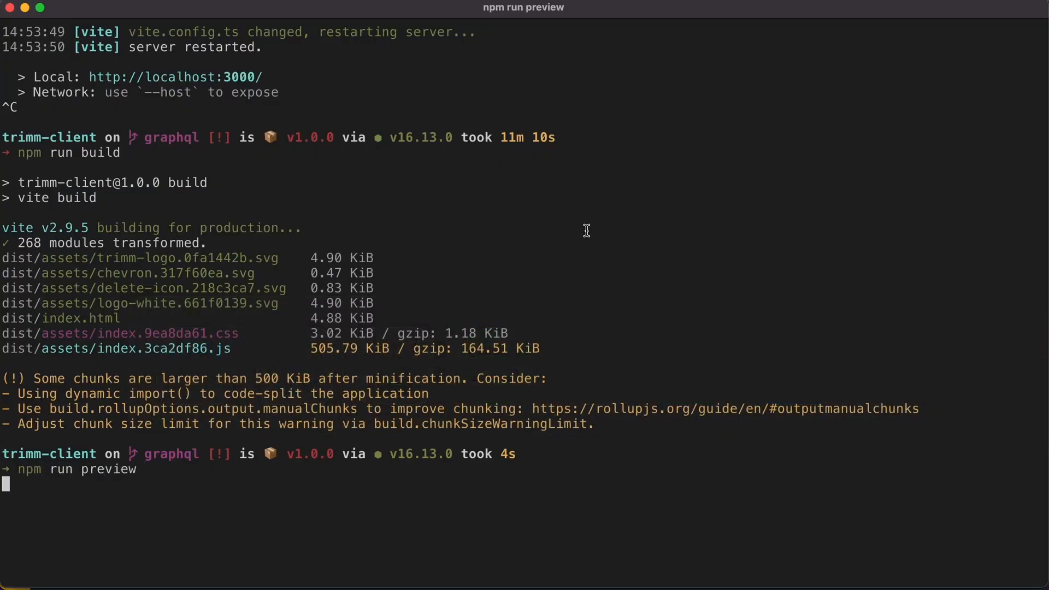
key("Return")
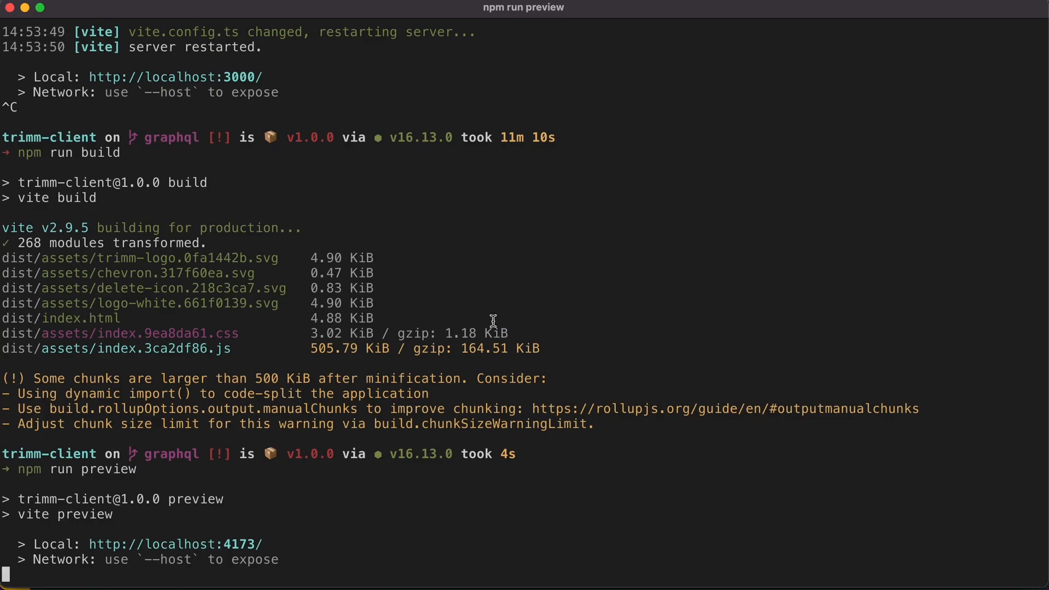
right_click(261, 231)
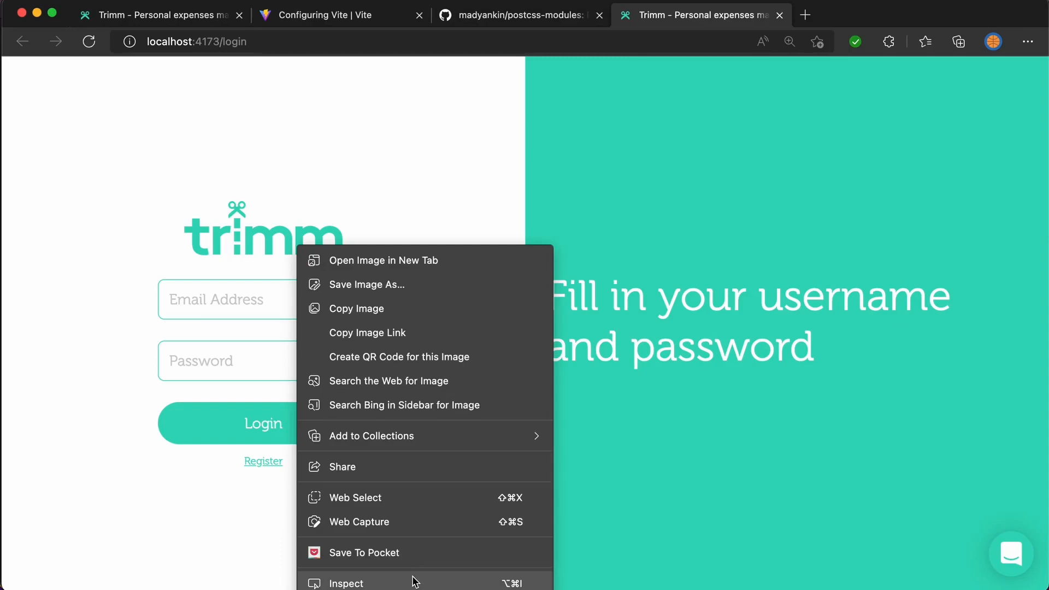
Inspect the Trimm logo element to reveal classes like logo-pos_Sv and logo-width_XO.
left_click(346, 583)
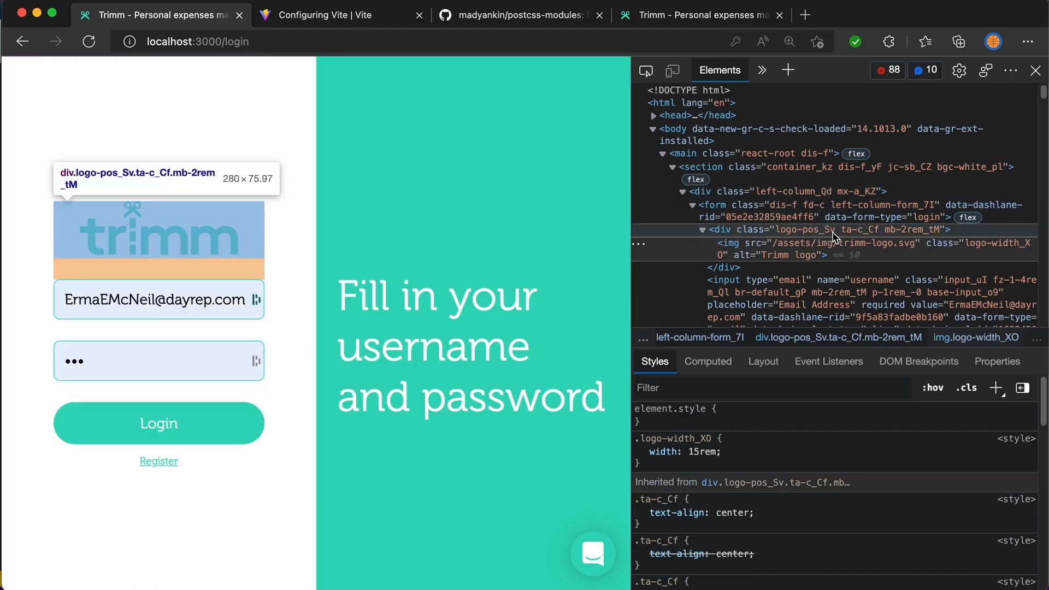
mouse_move(943, 237)
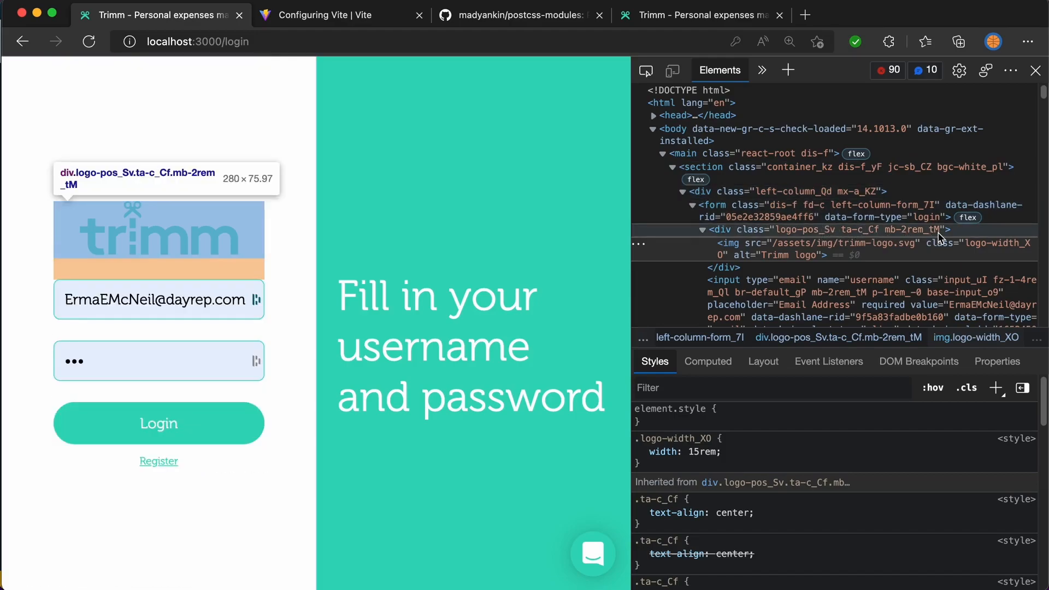